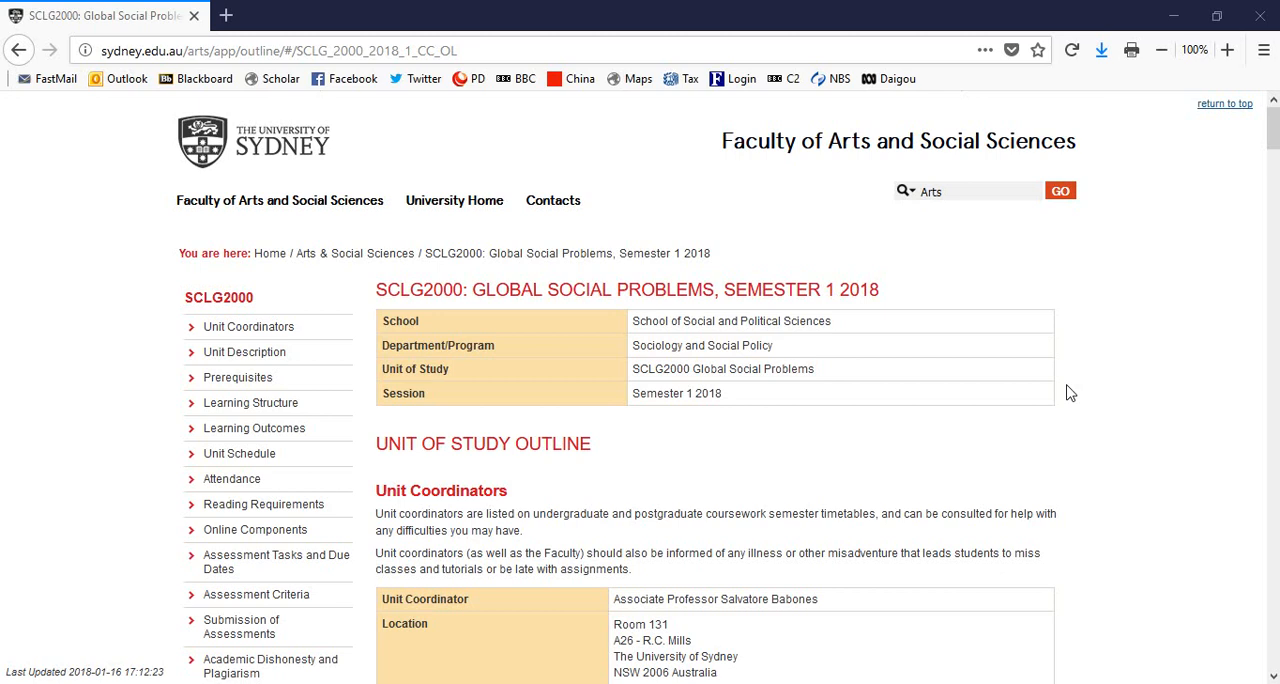
mouse_move(1097, 387)
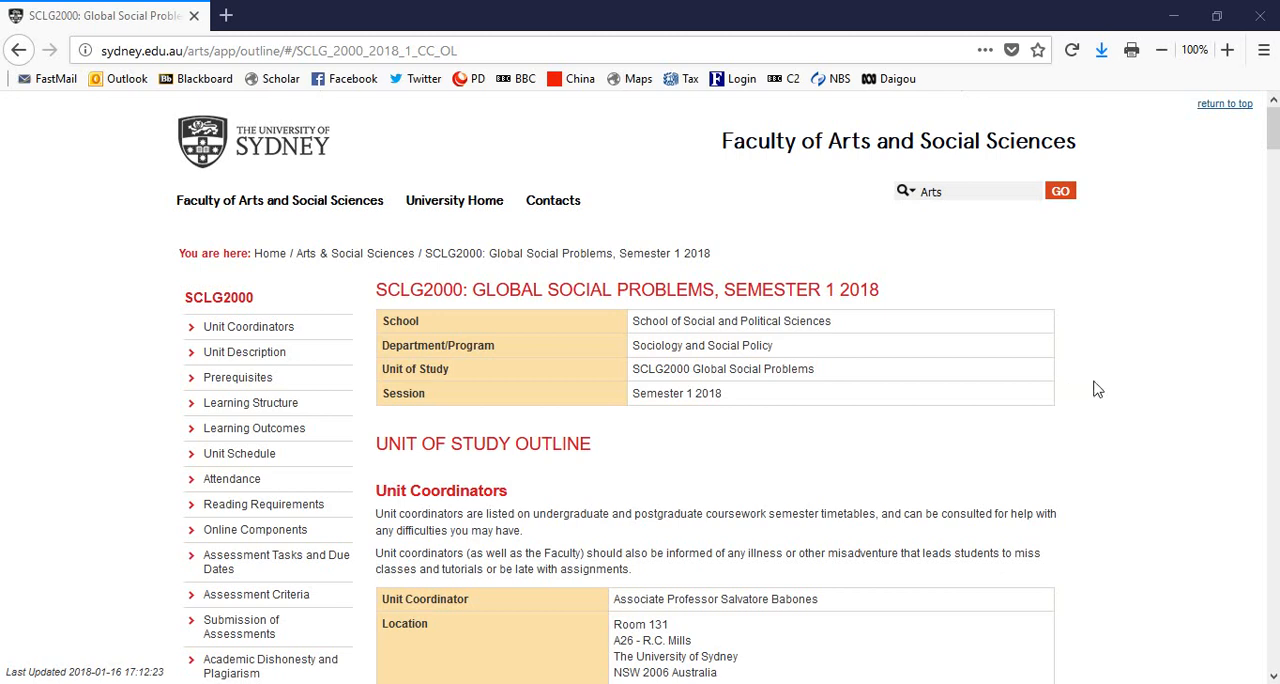
mouse_move(1102, 392)
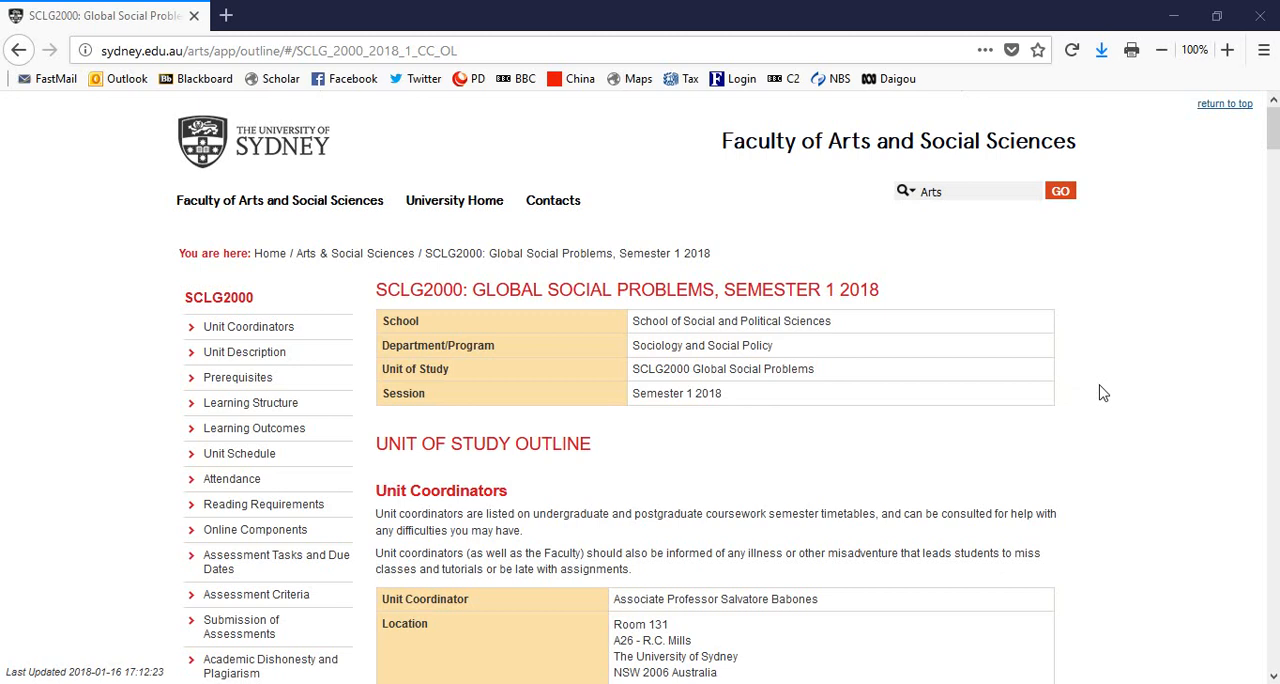
Scroll the SCLG2000 outline past the unit summary to the Unit Coordinators contact table.
scroll(down, 3)
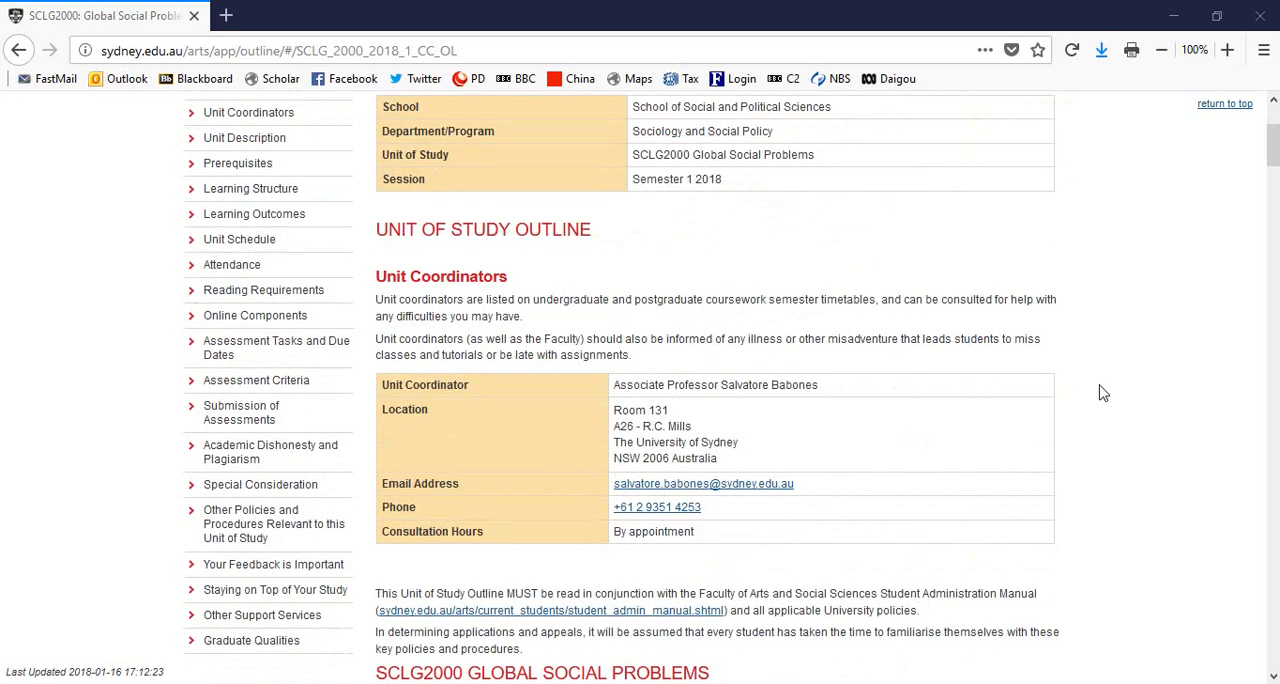
scroll(up, 3)
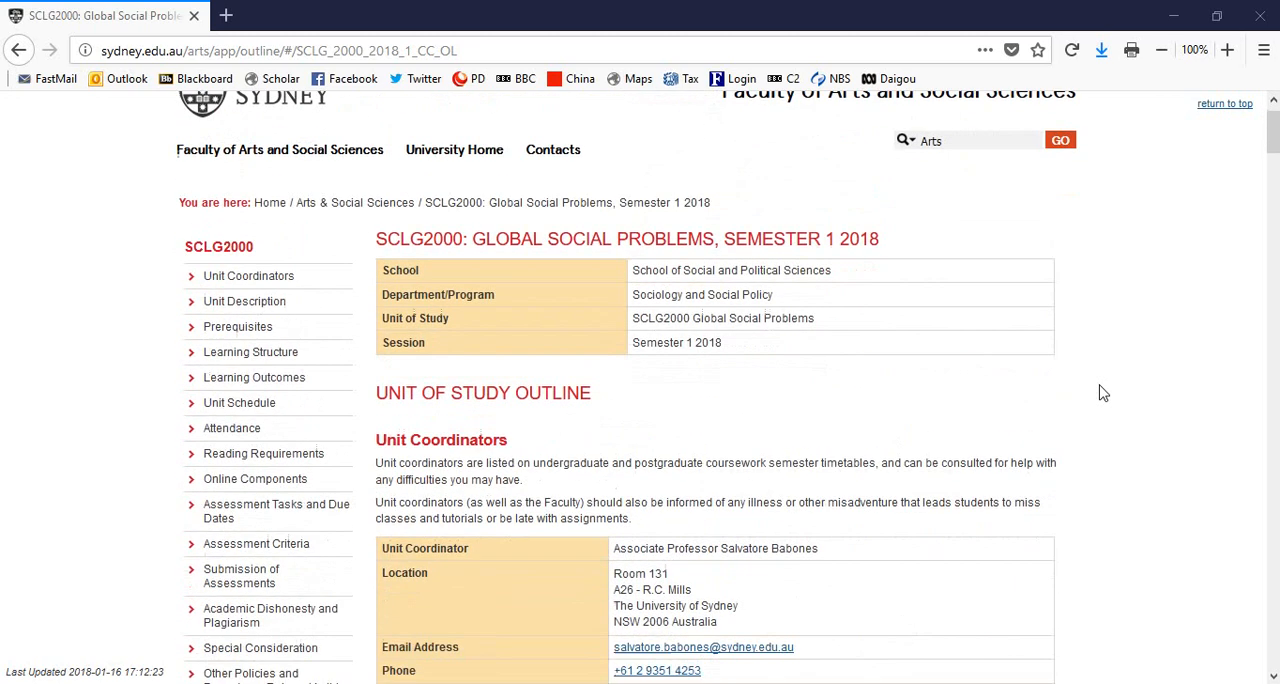
scroll(down, 3)
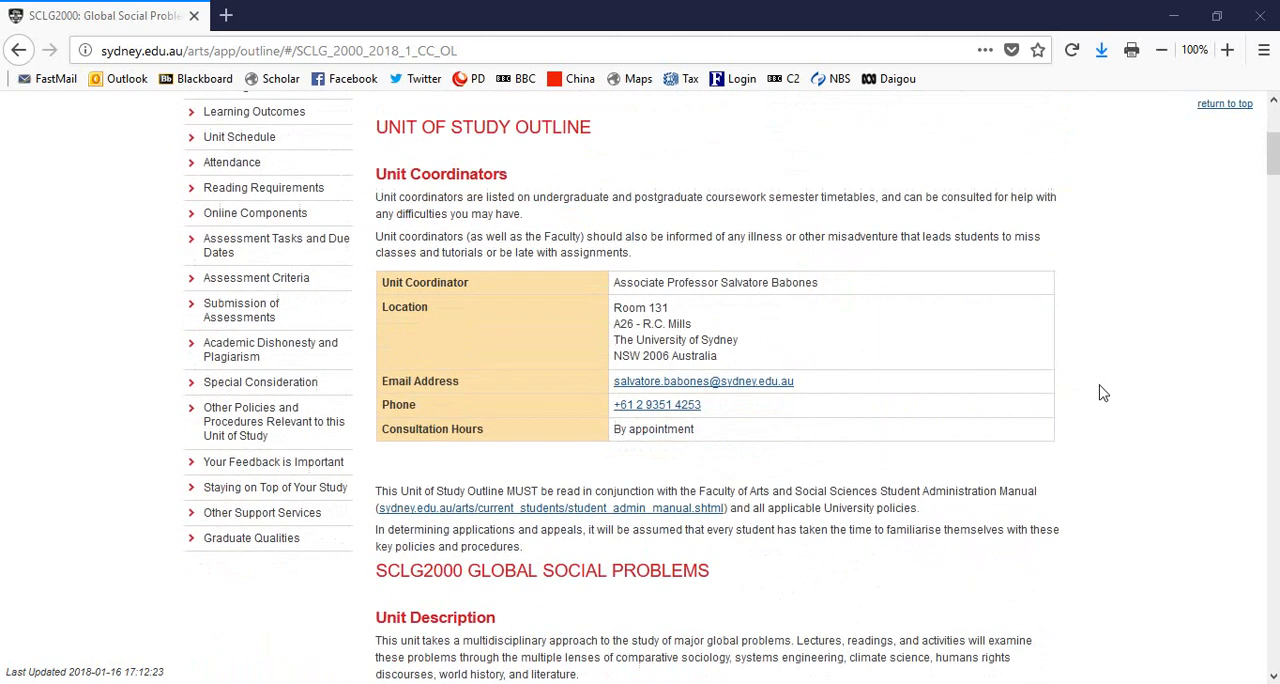
scroll(down, 3)
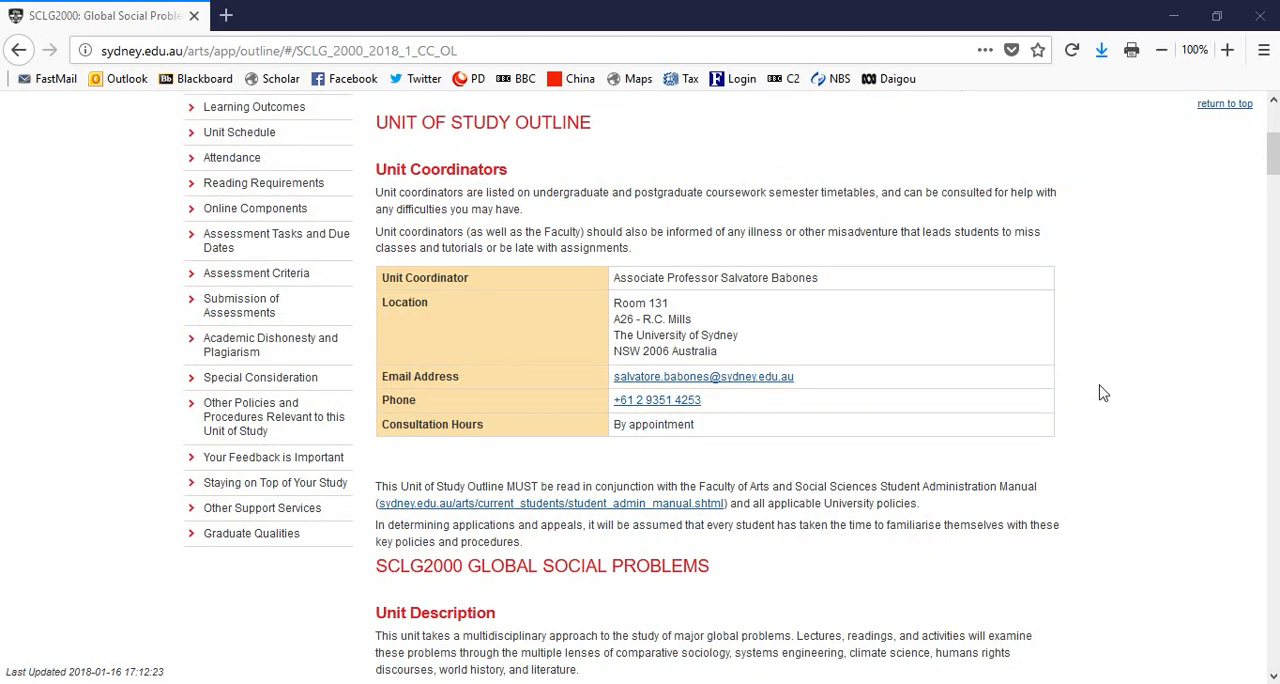
mouse_move(810, 370)
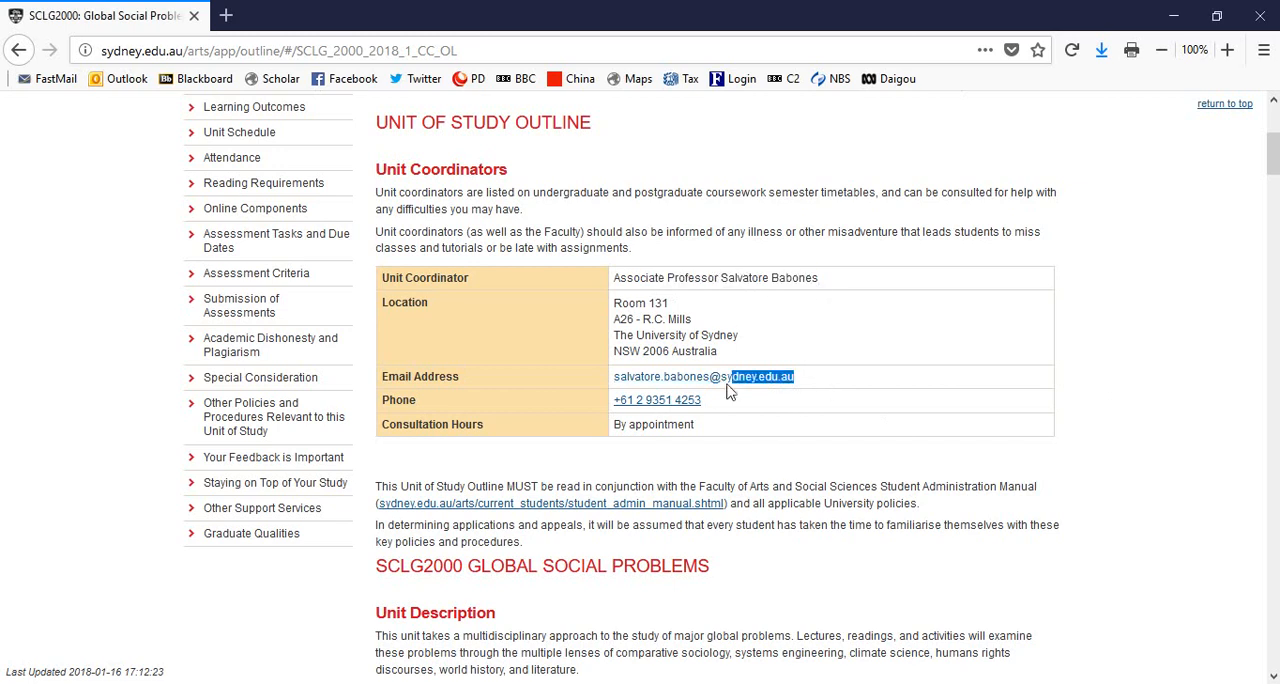
double_click(695, 376)
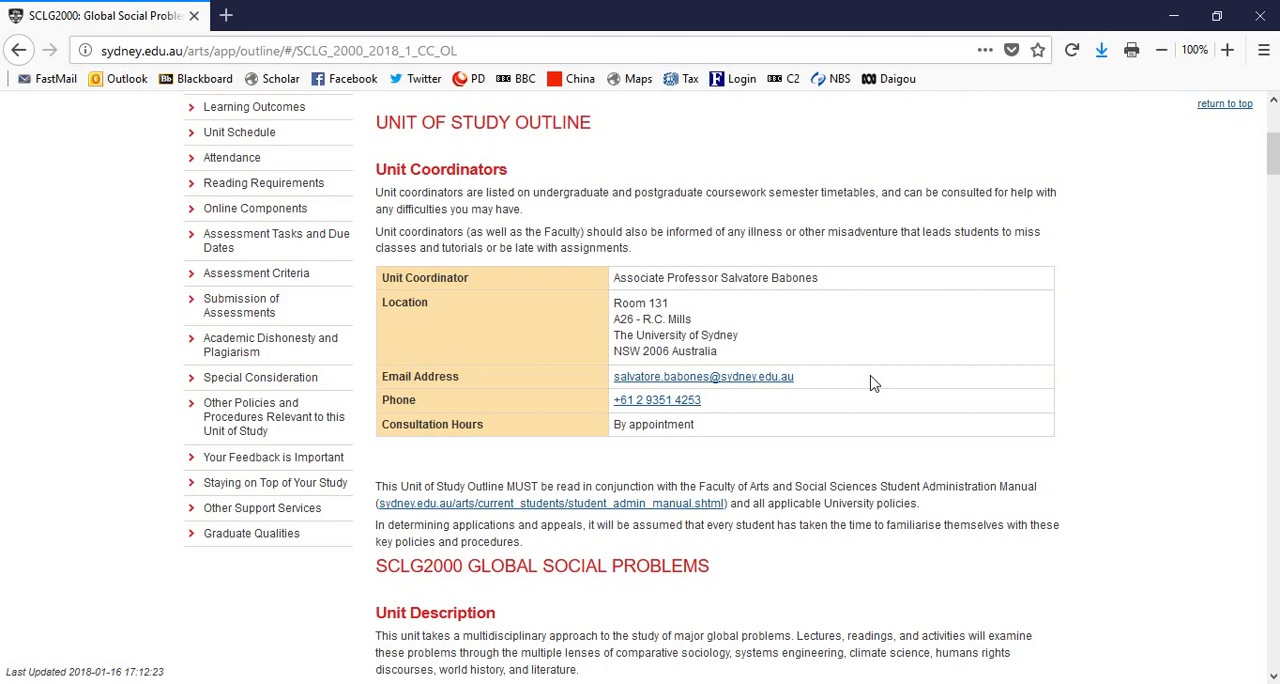
mouse_move(923, 388)
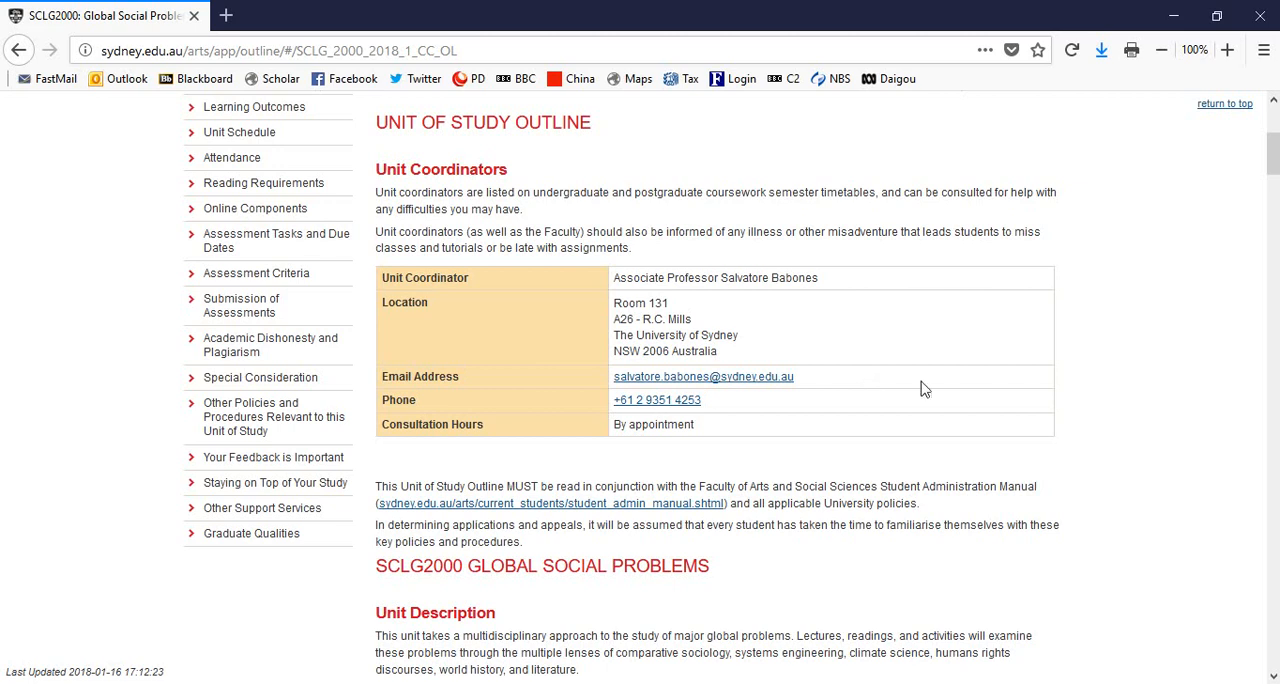
Scroll down to the Unit Description, Prerequisites, Learning Structure and Class Times sections.
scroll(down, 3)
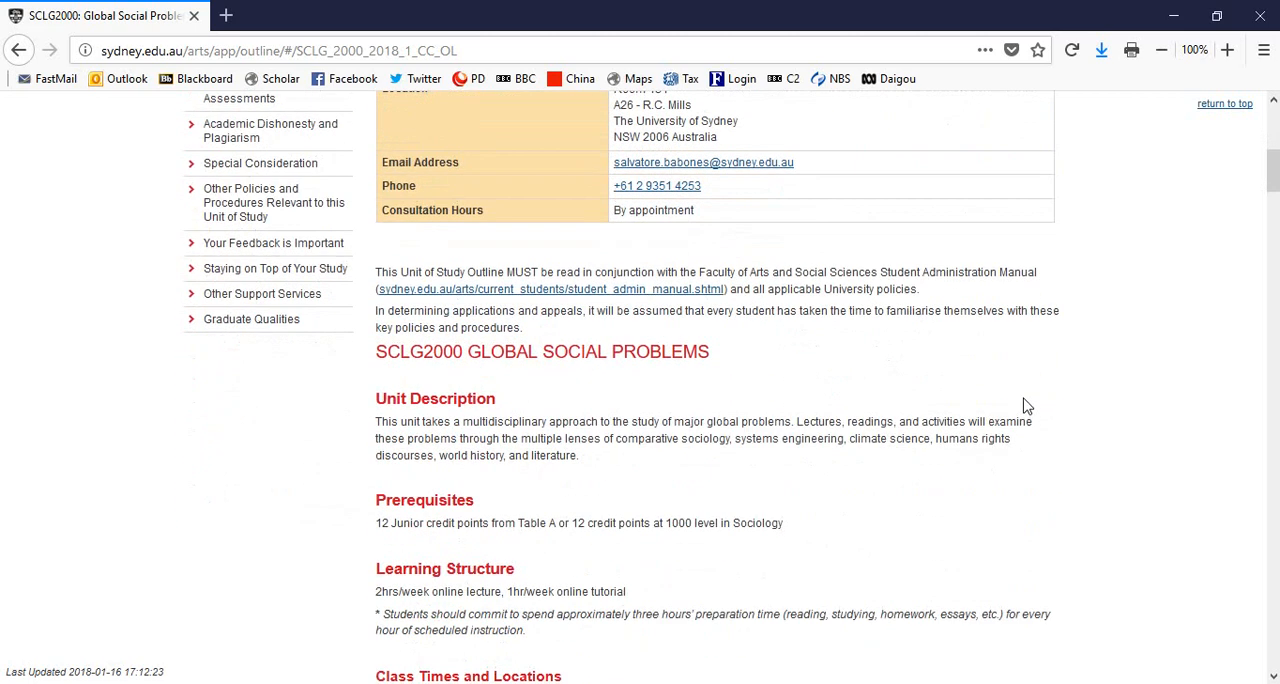
scroll(down, 3)
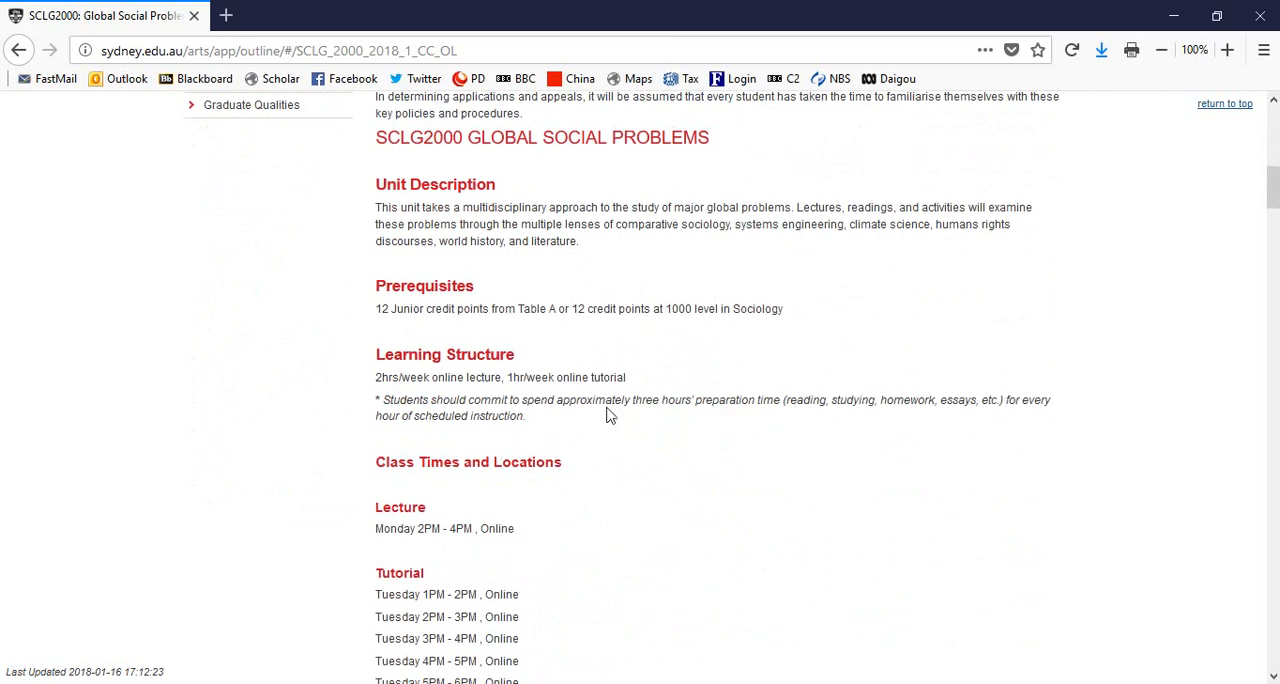
mouse_move(10, 412)
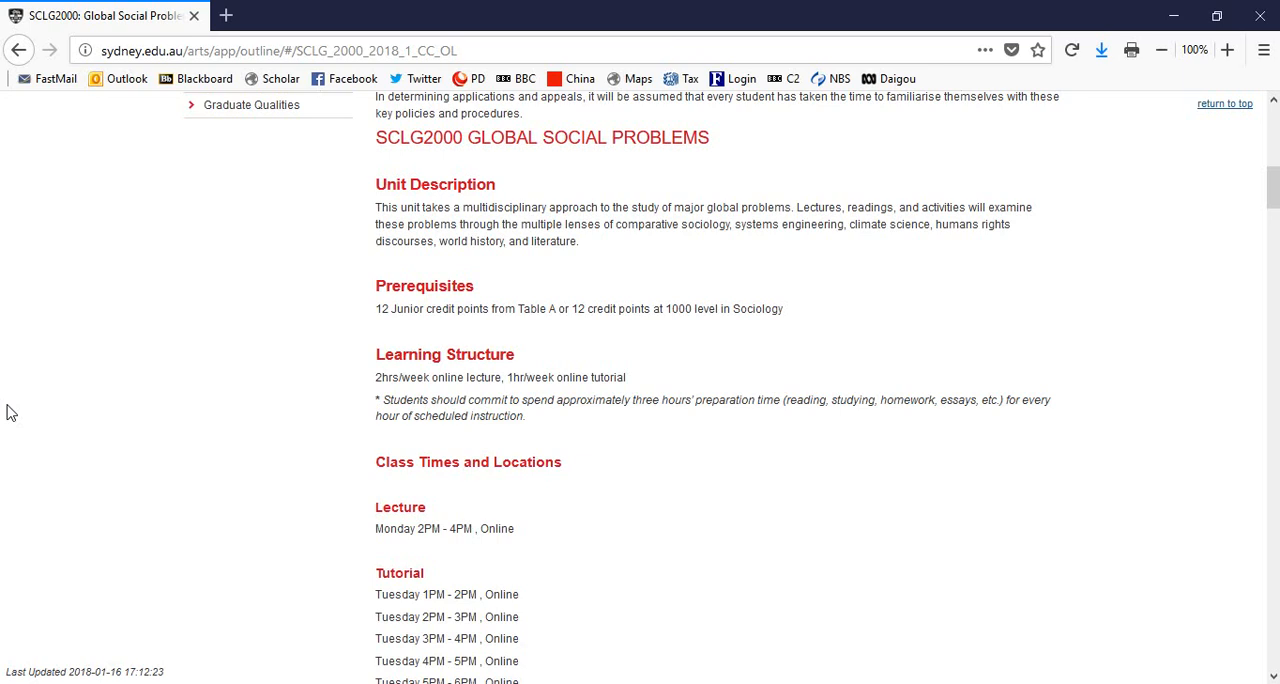
Scroll down to the lecture and tutorial timetable, with Learning Outcomes appearing below.
scroll(down, 3)
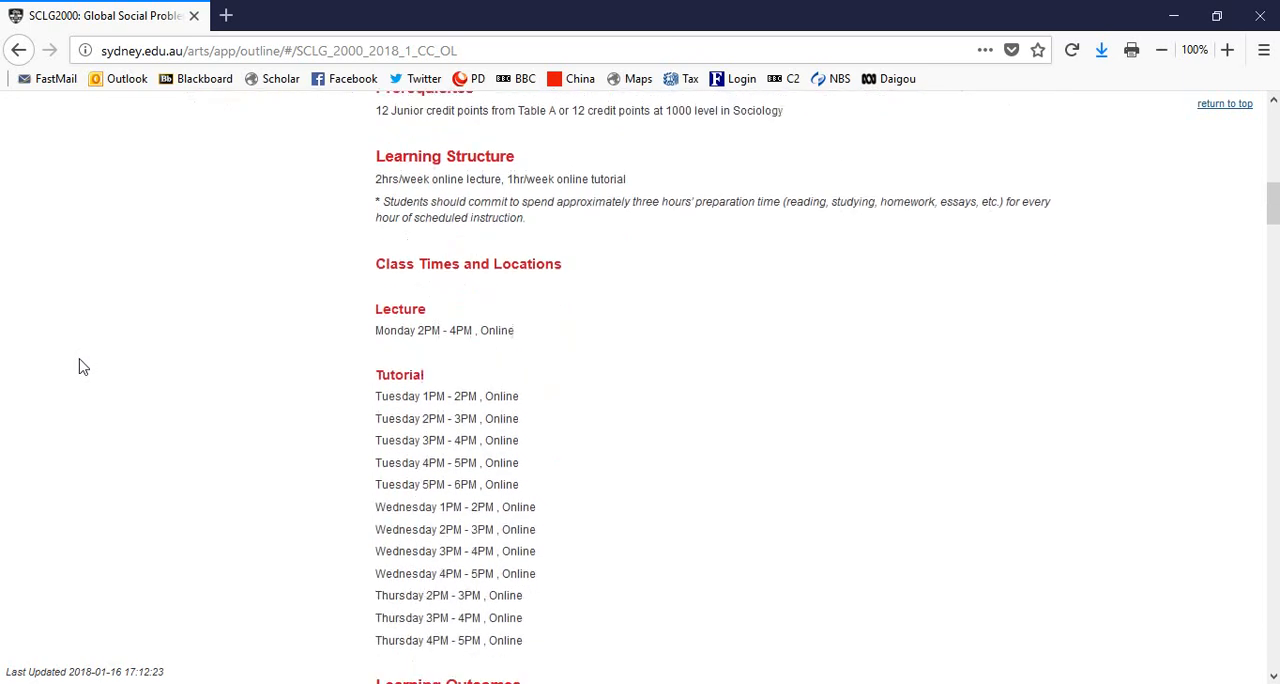
scroll(down, 3)
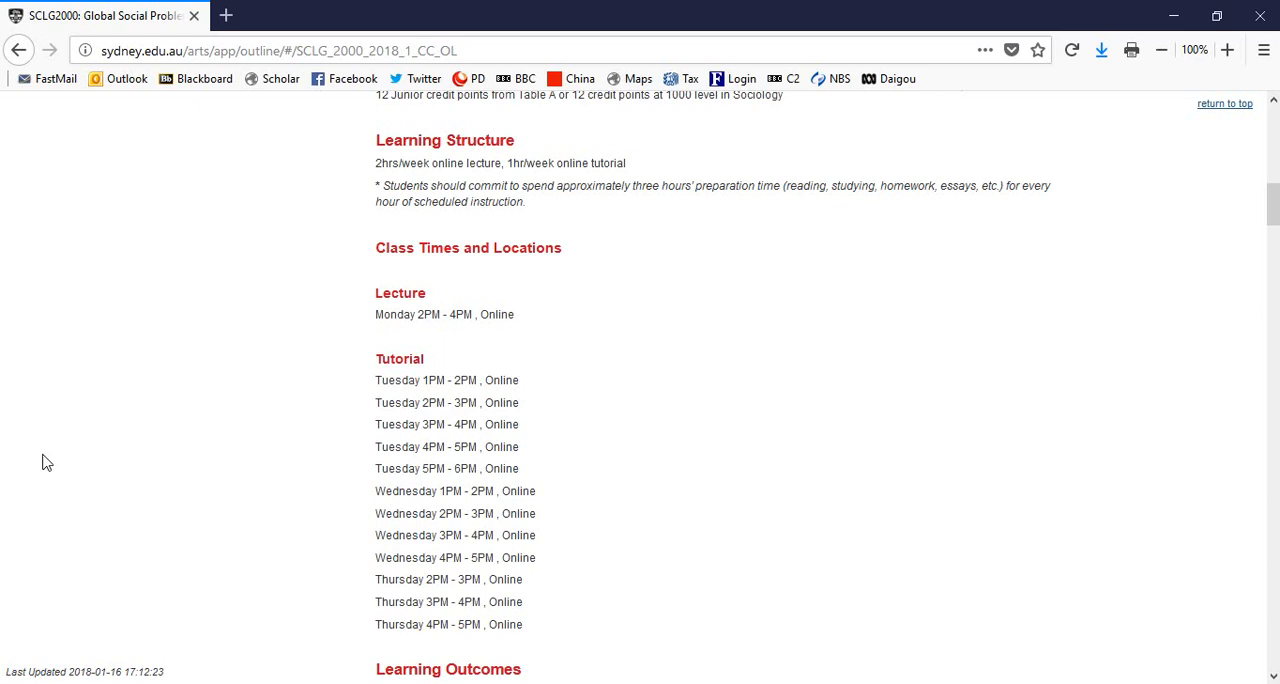
scroll(down, 3)
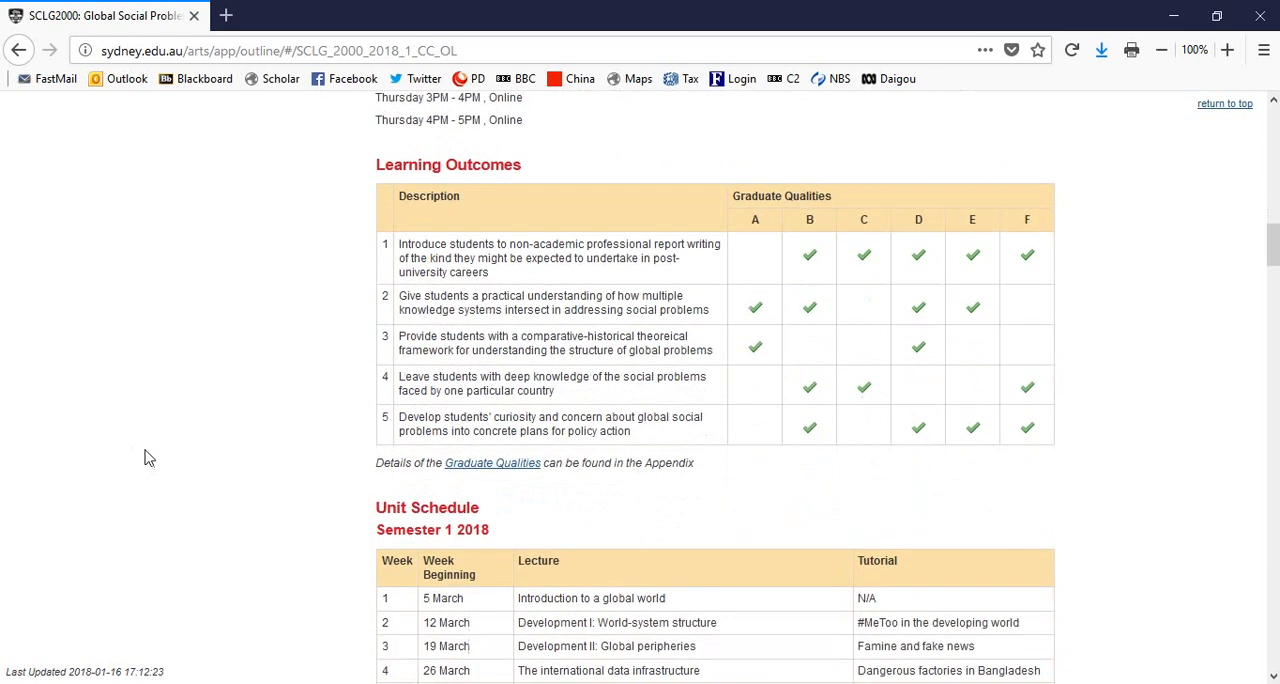
scroll(down, 3)
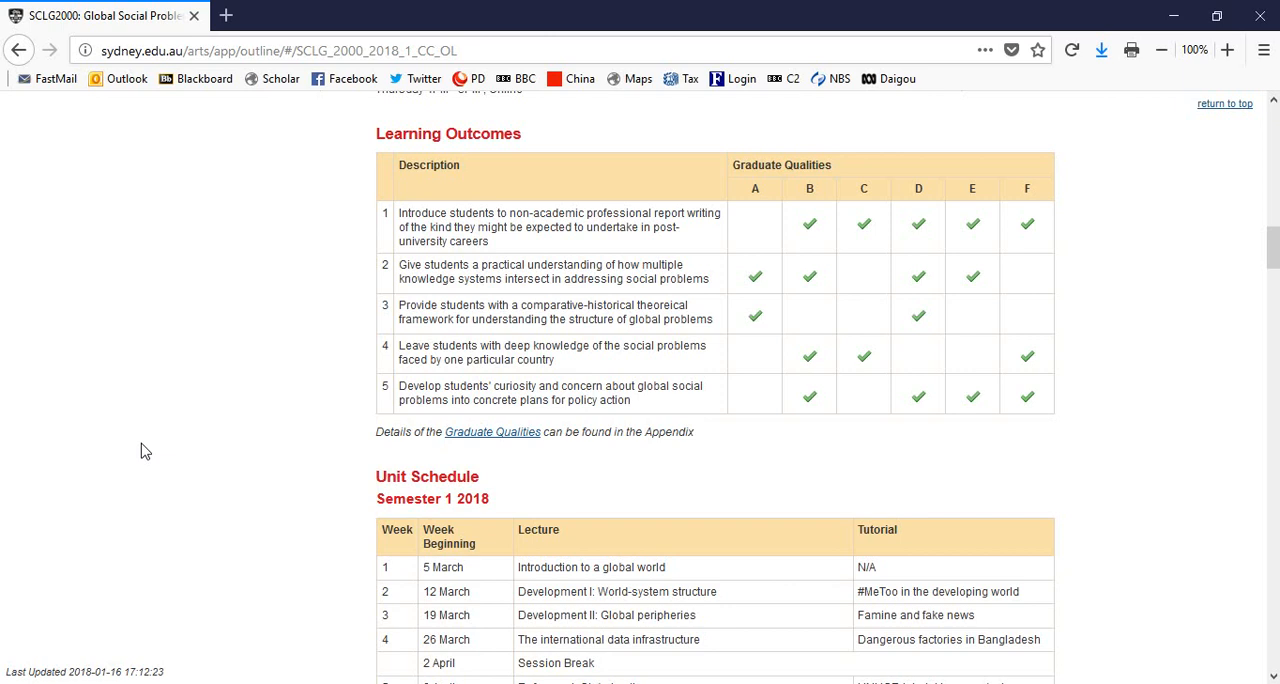
mouse_move(16, 395)
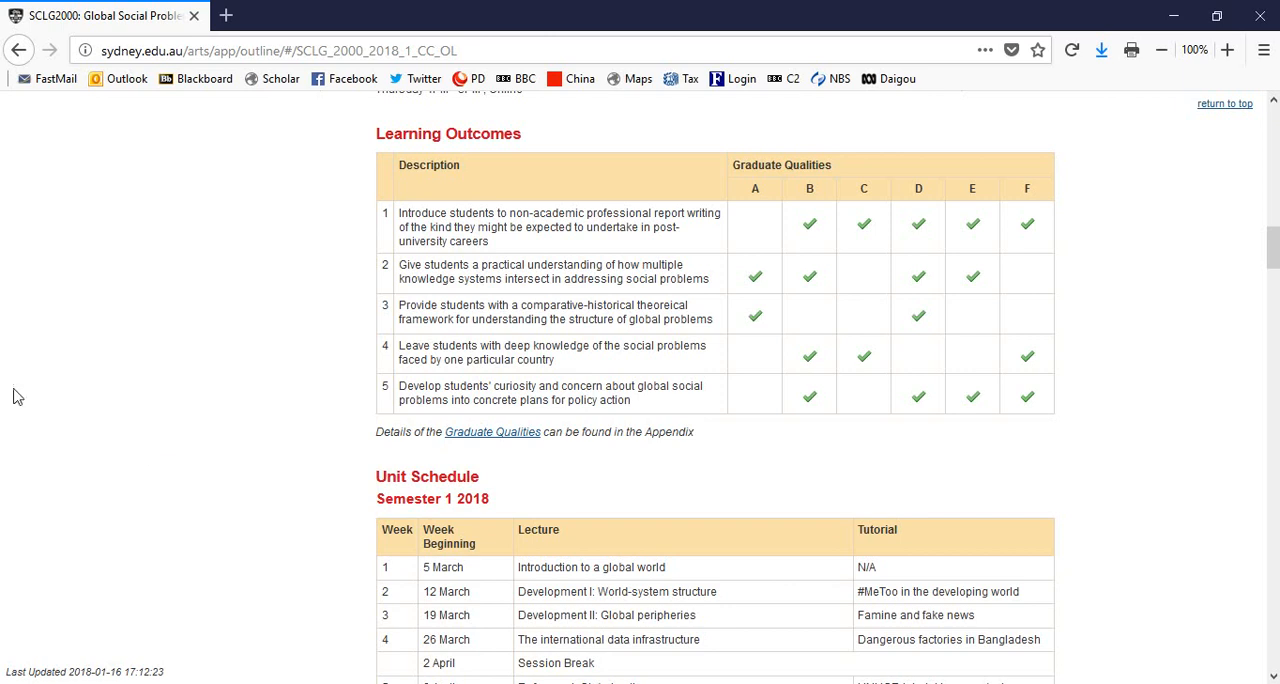
Scroll down to show the full Semester 1 2018 Unit Schedule, weeks 1-13 and exam period.
scroll(down, 3)
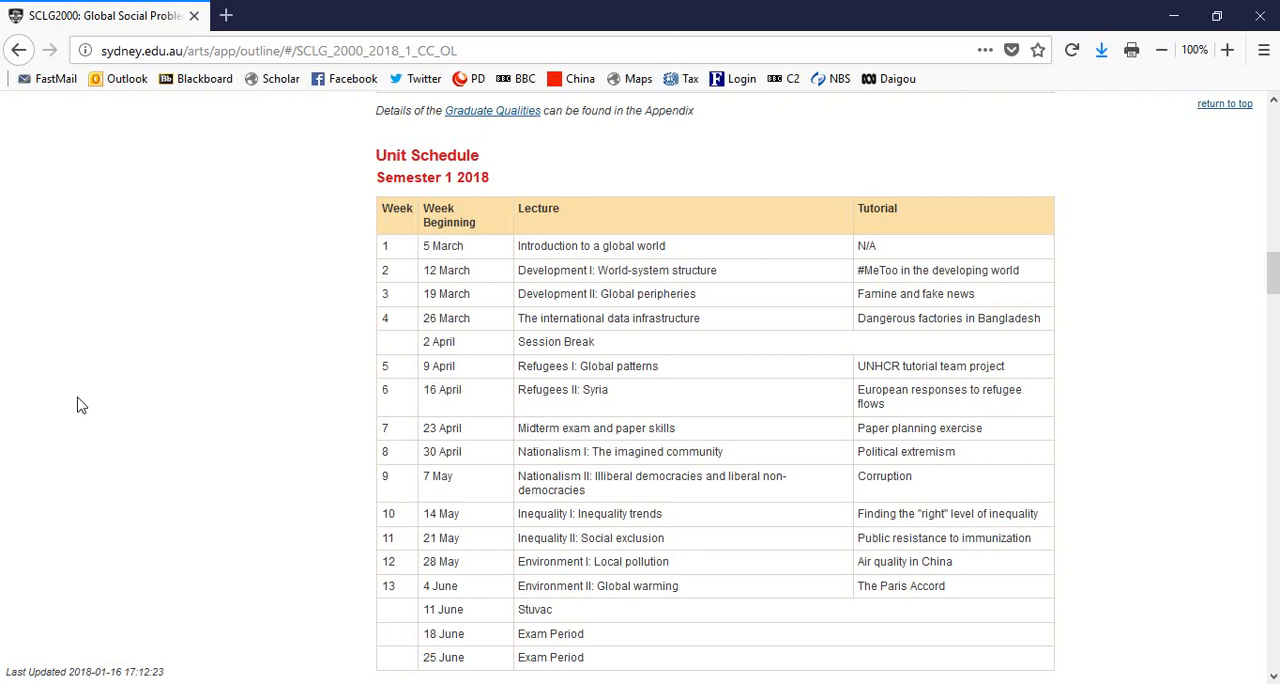
Scroll past Attendance, Online Components and Lecture Recording to the Assessment Tasks table.
scroll(down, 3)
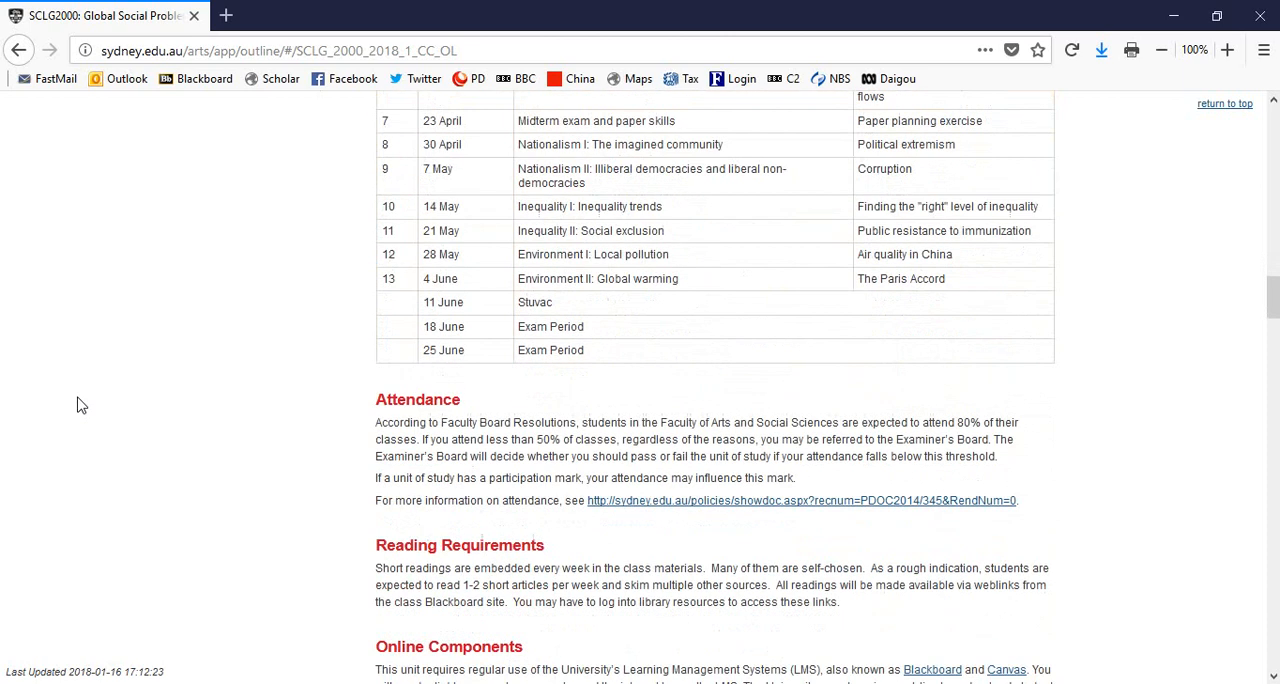
scroll(down, 3)
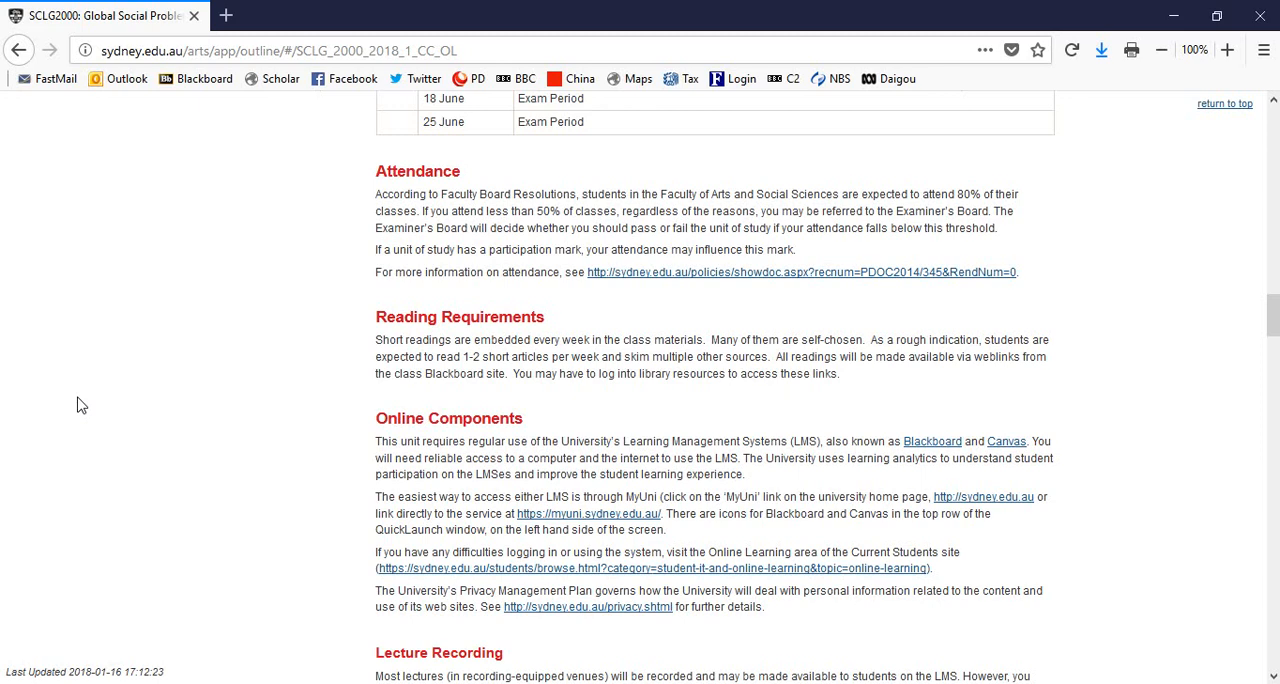
scroll(down, 3)
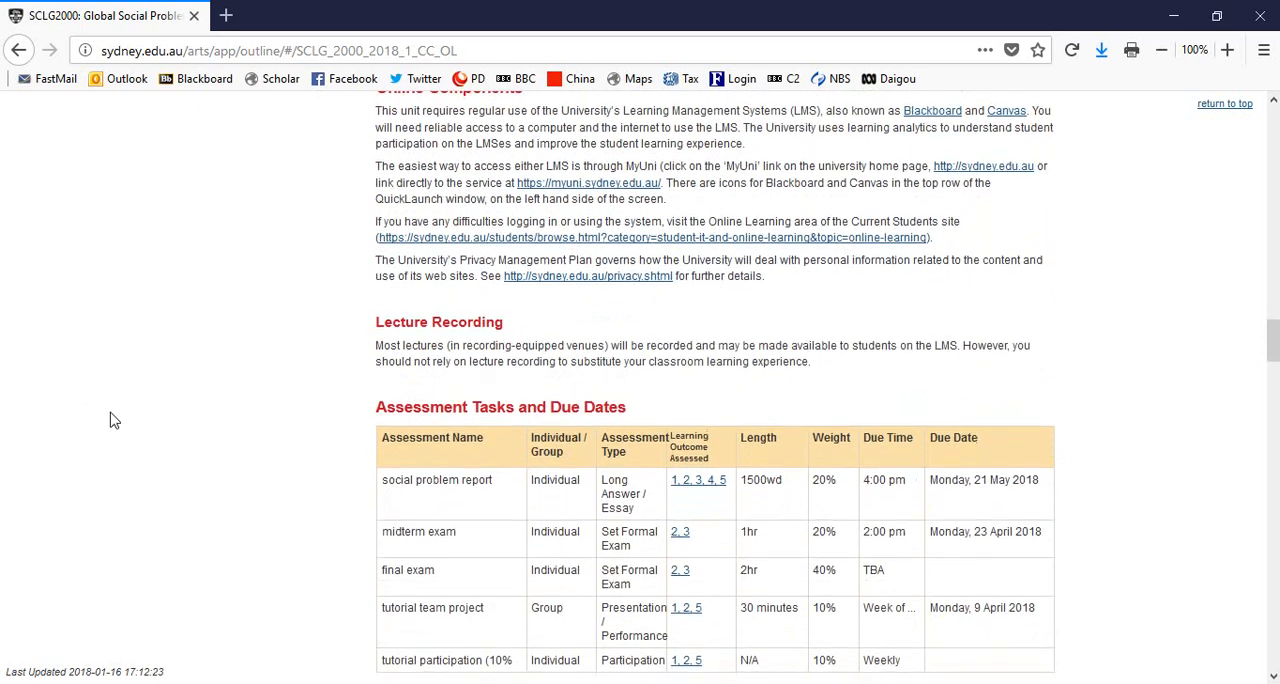
Scroll down to the exam-format notes under the Assessment Tasks and Due Dates table.
scroll(down, 3)
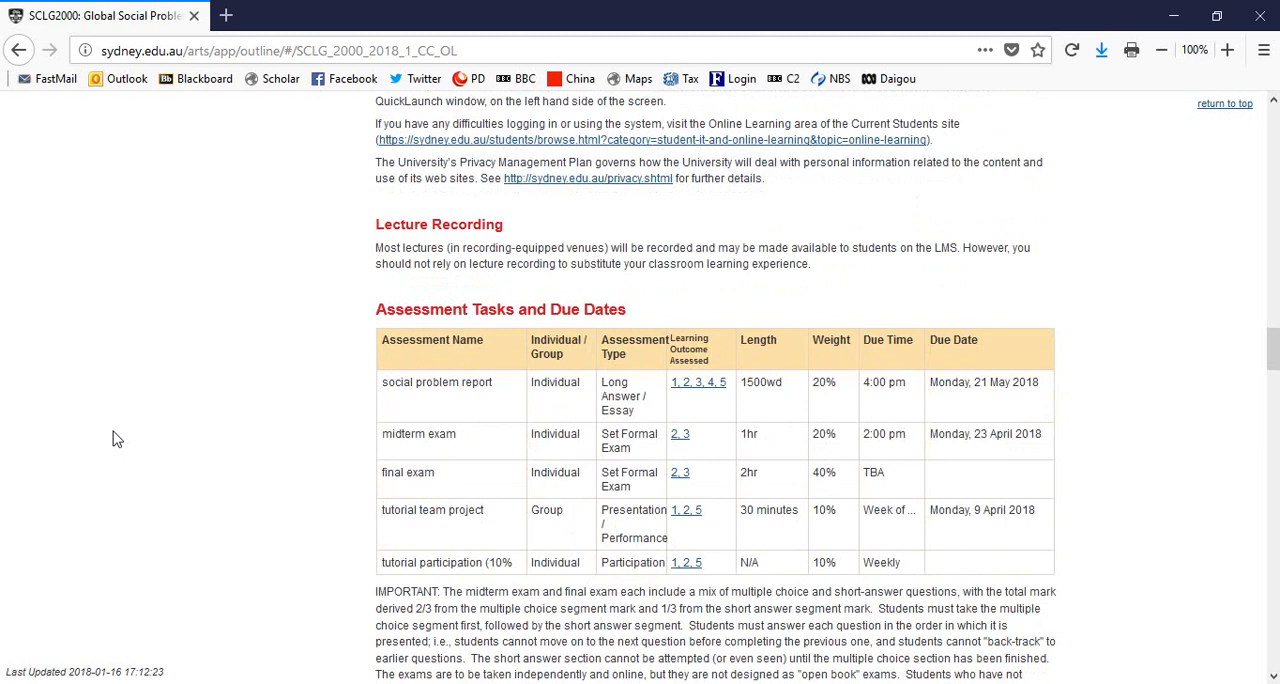
scroll(down, 3)
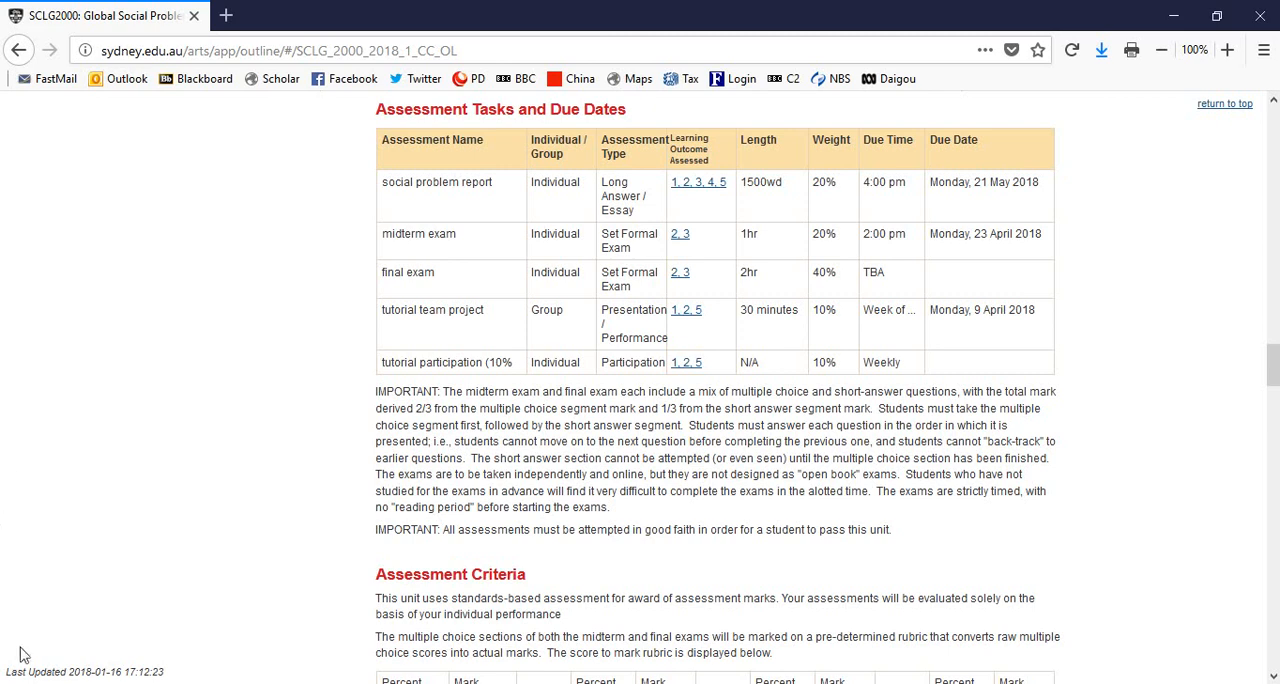
Highlight IMPORTANT and the multiple-choice/short-answer sentence, then continue to the Assessment Criteria rubric.
scroll(down, 3)
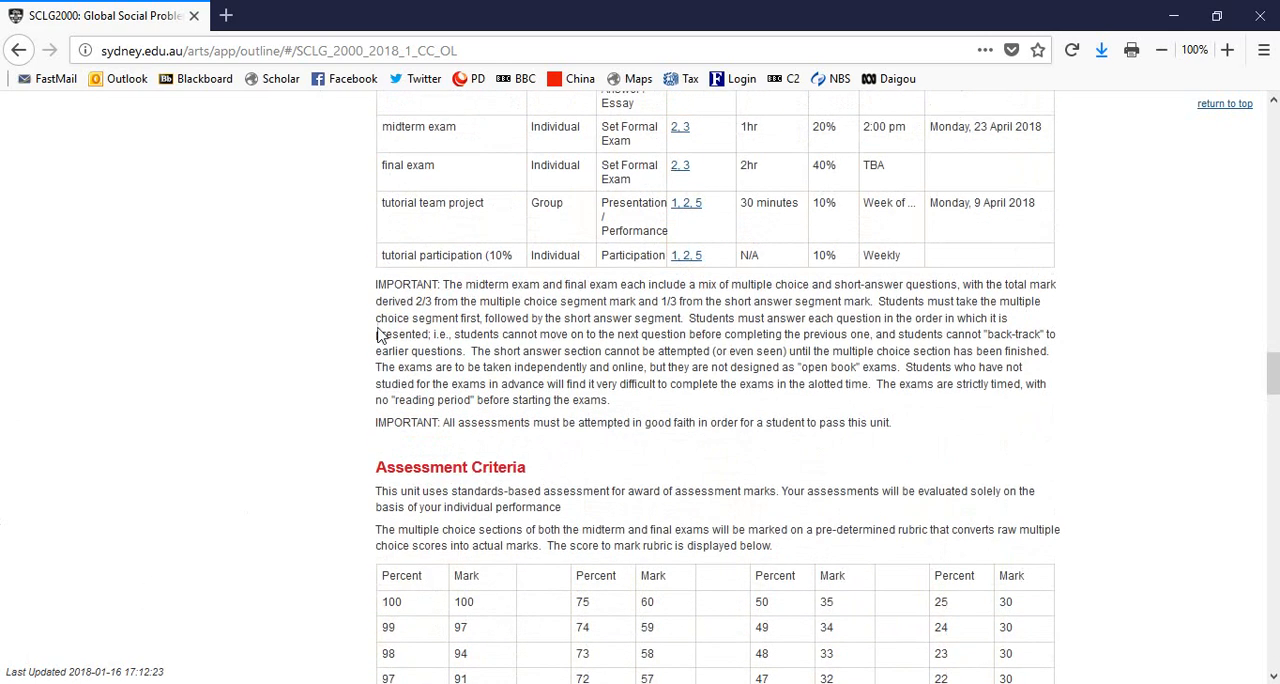
double_click(400, 284)
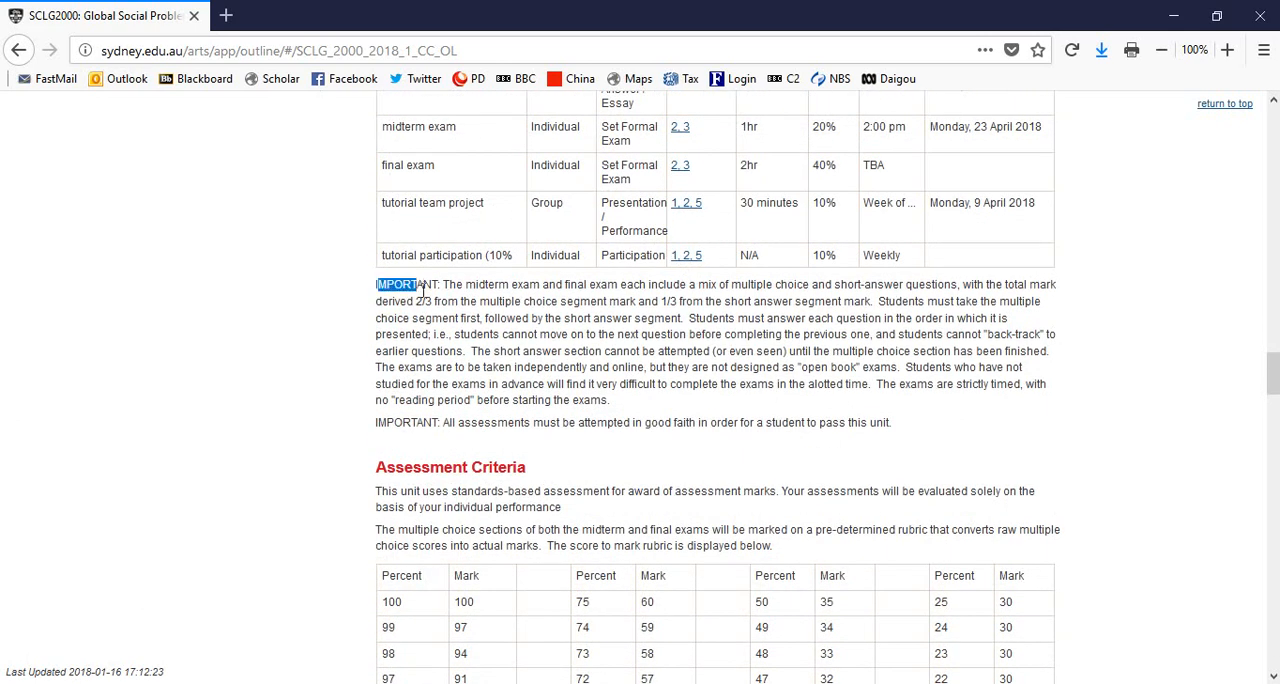
drag(423, 284, 620, 301)
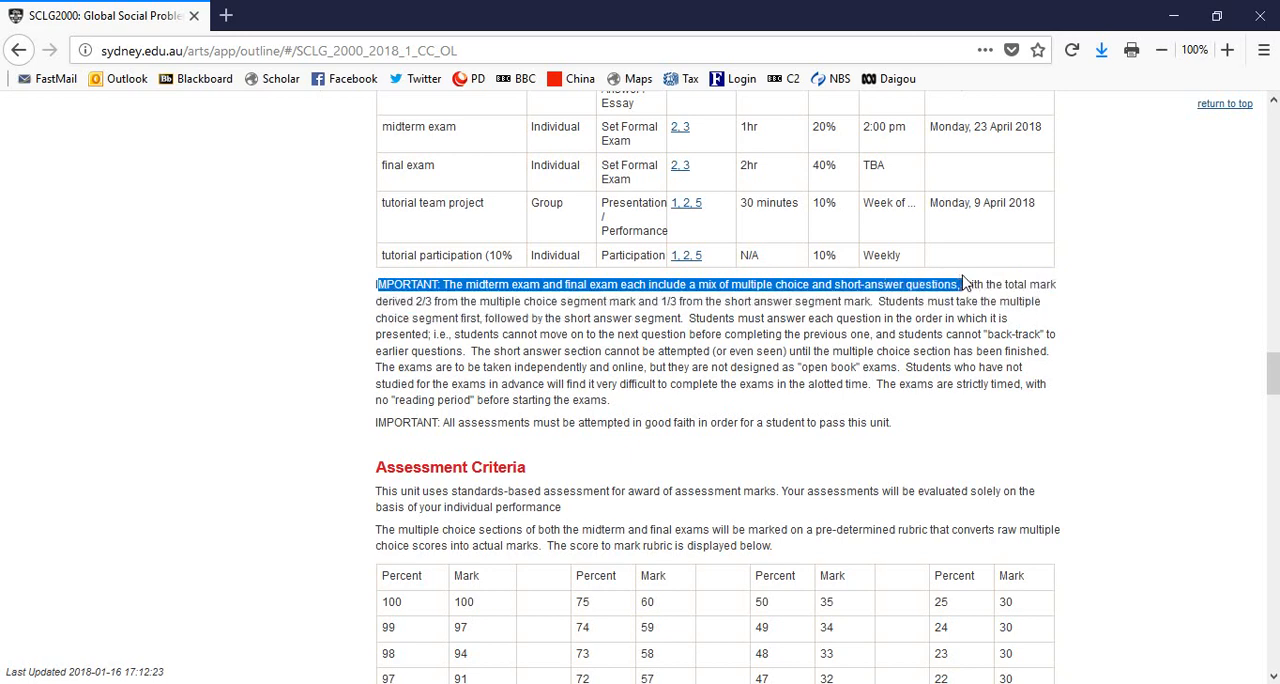
click(143, 389)
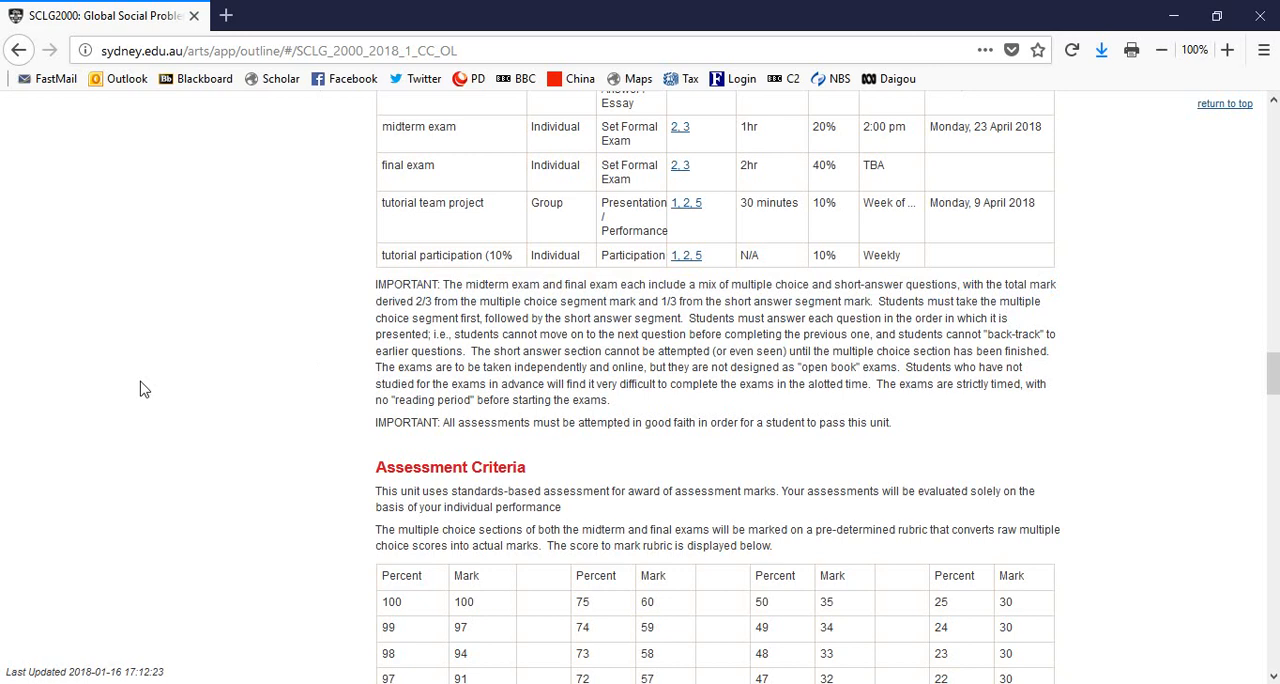
mouse_move(158, 384)
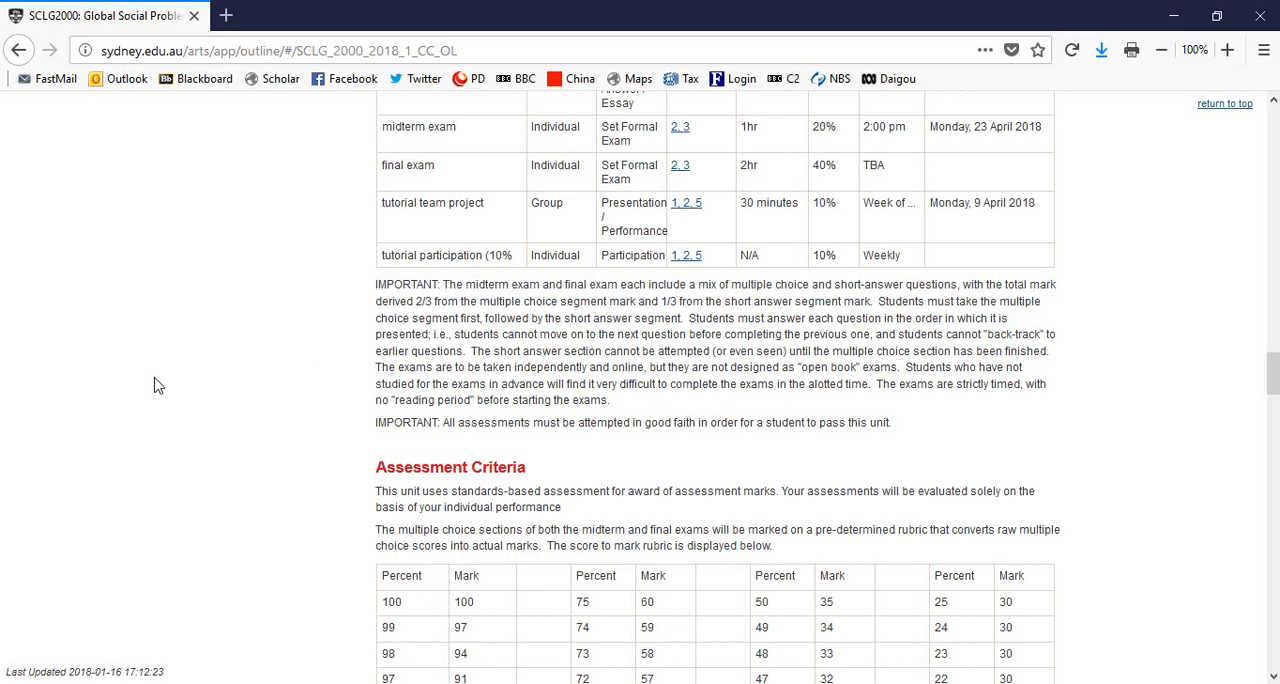
scroll(down, 3)
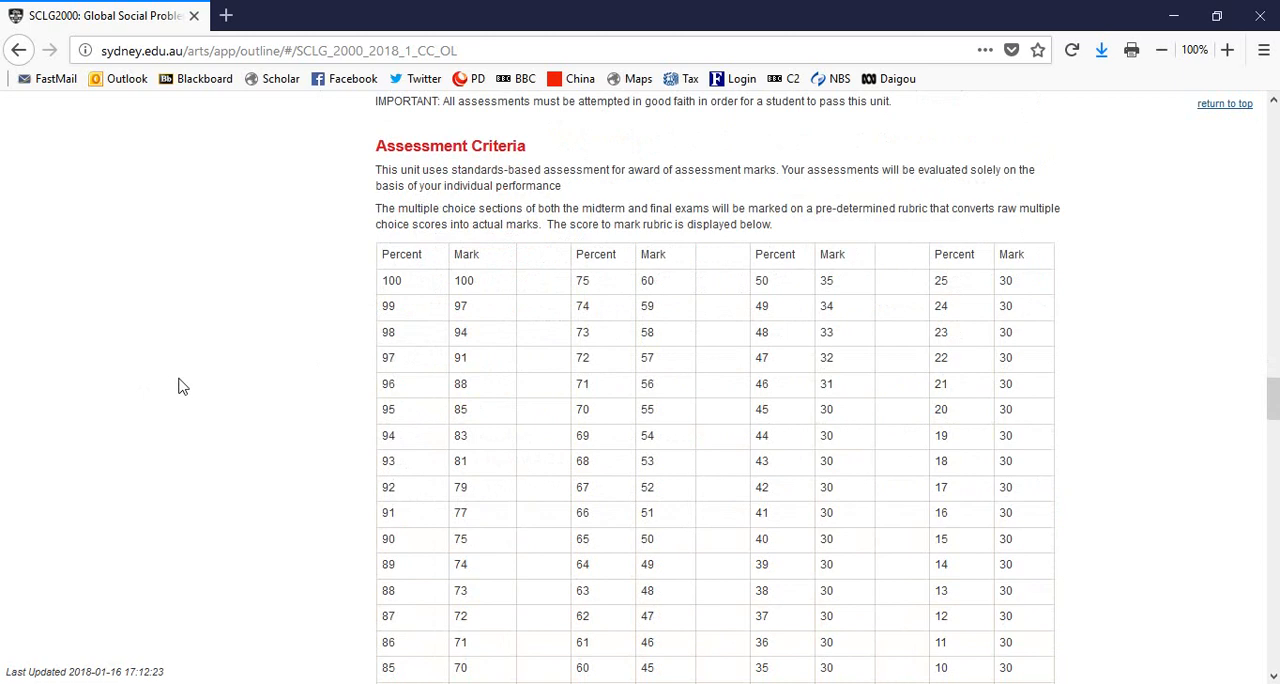
mouse_move(147, 394)
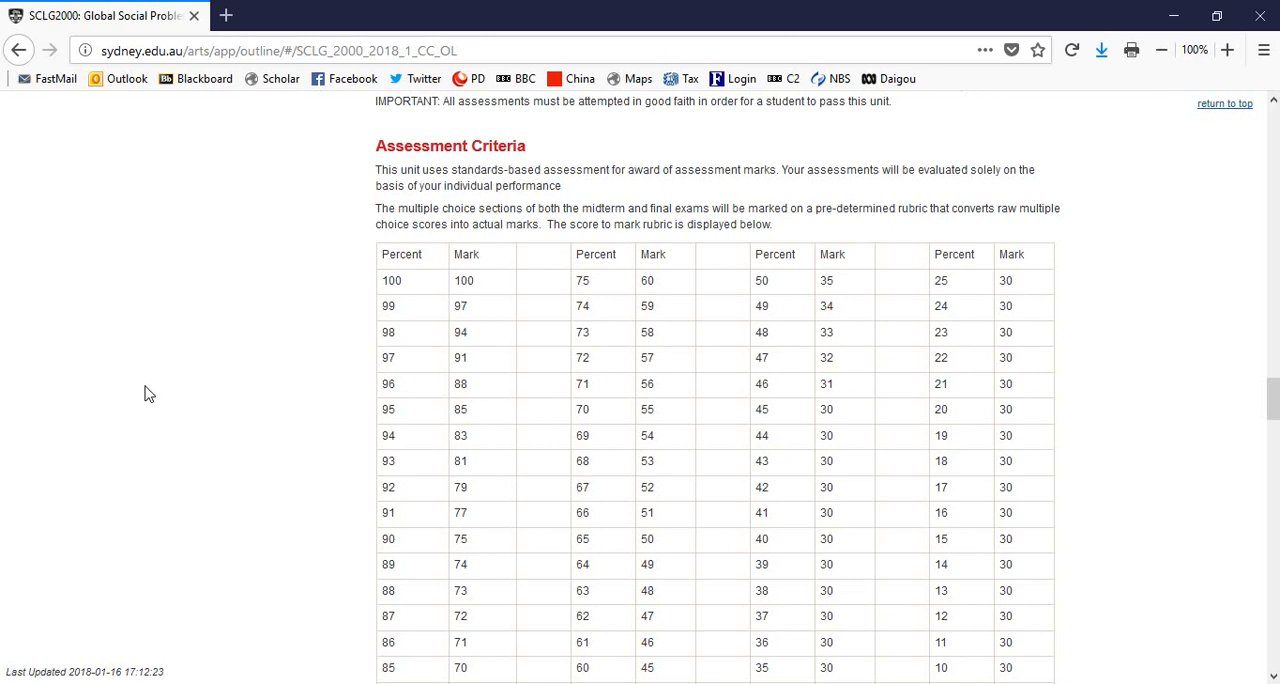
mouse_move(448, 389)
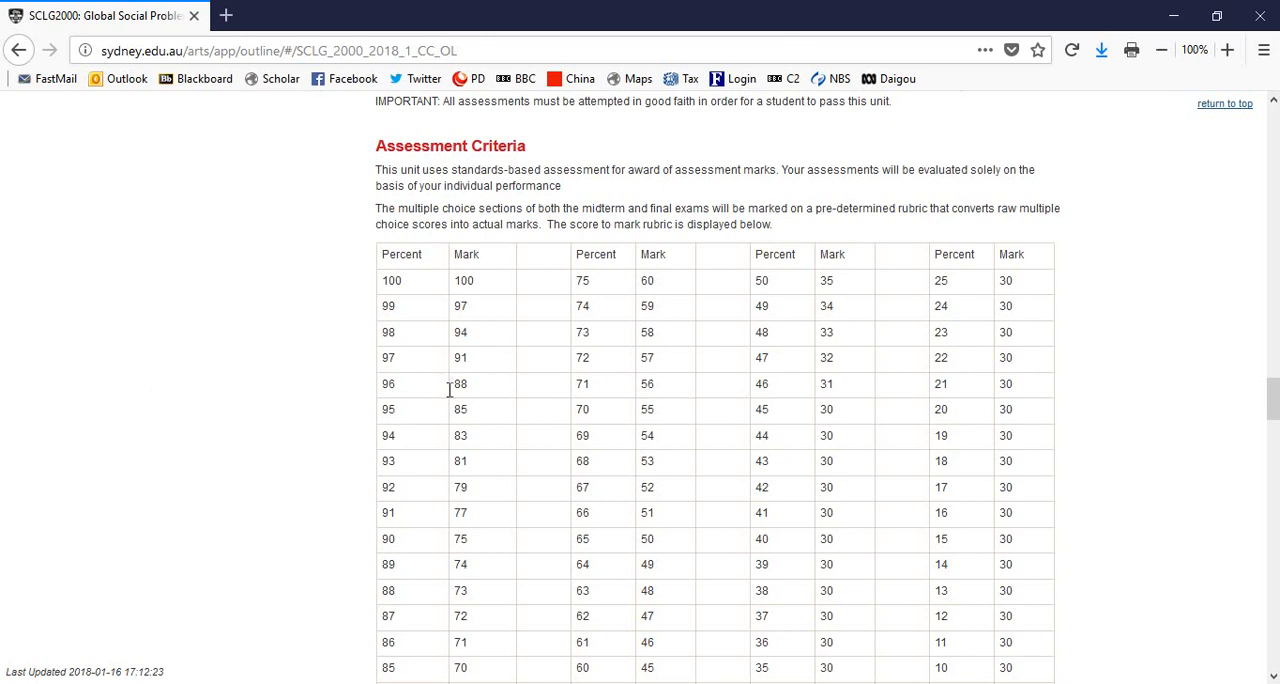
double_click(582, 280)
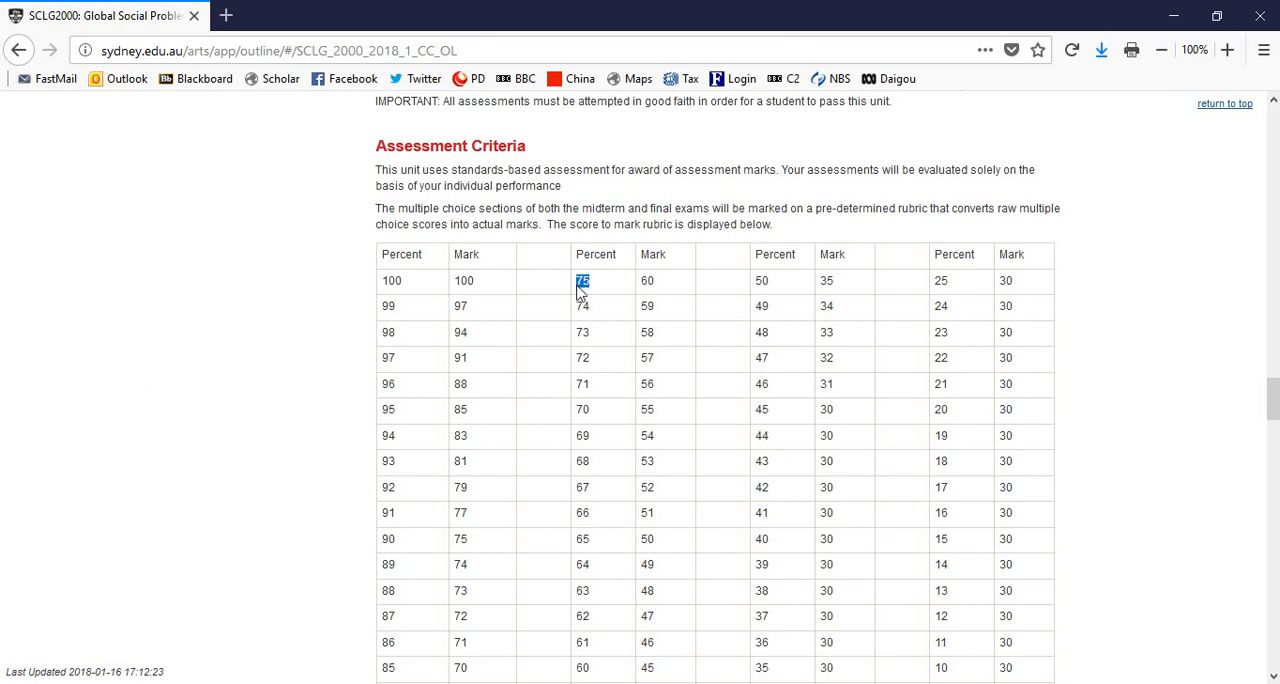
mouse_move(680, 287)
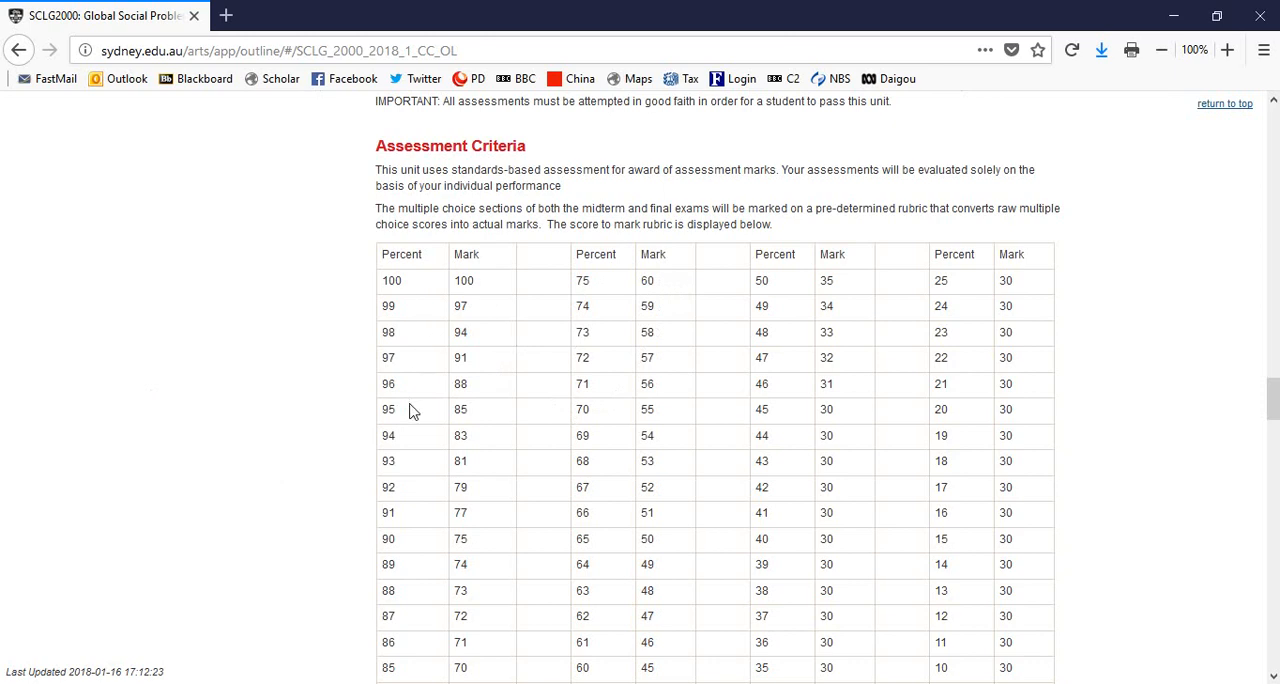
double_click(387, 538)
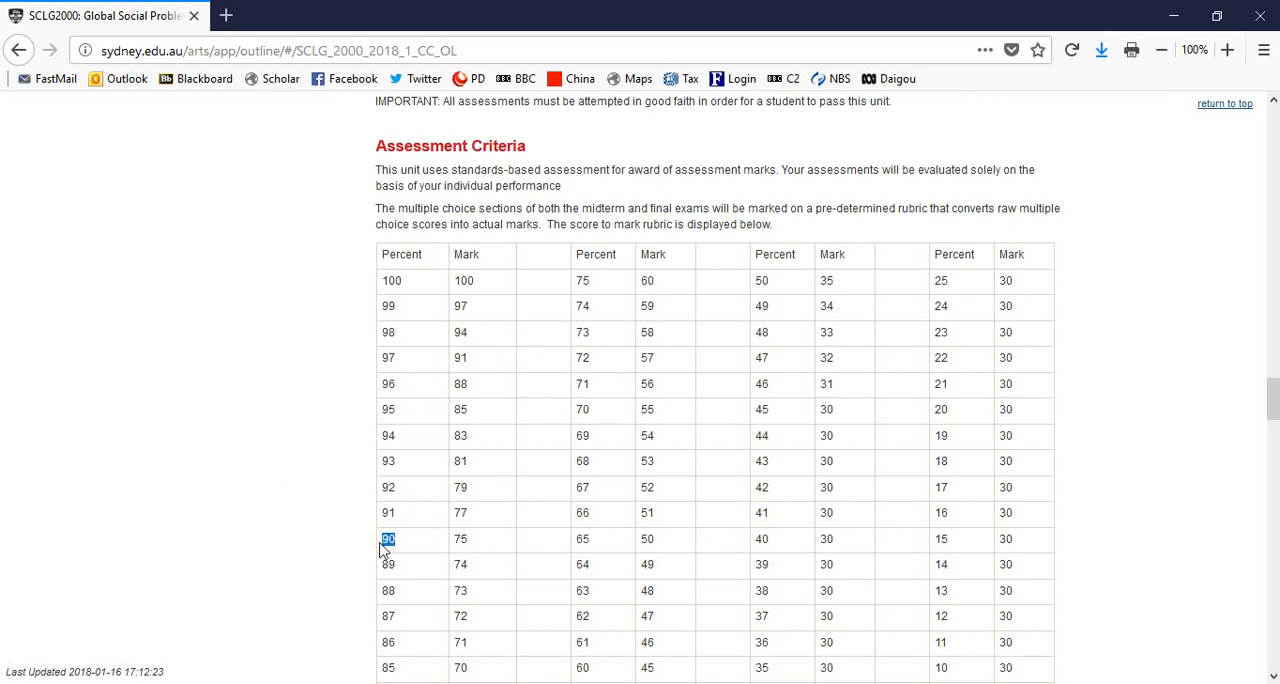
mouse_move(420, 542)
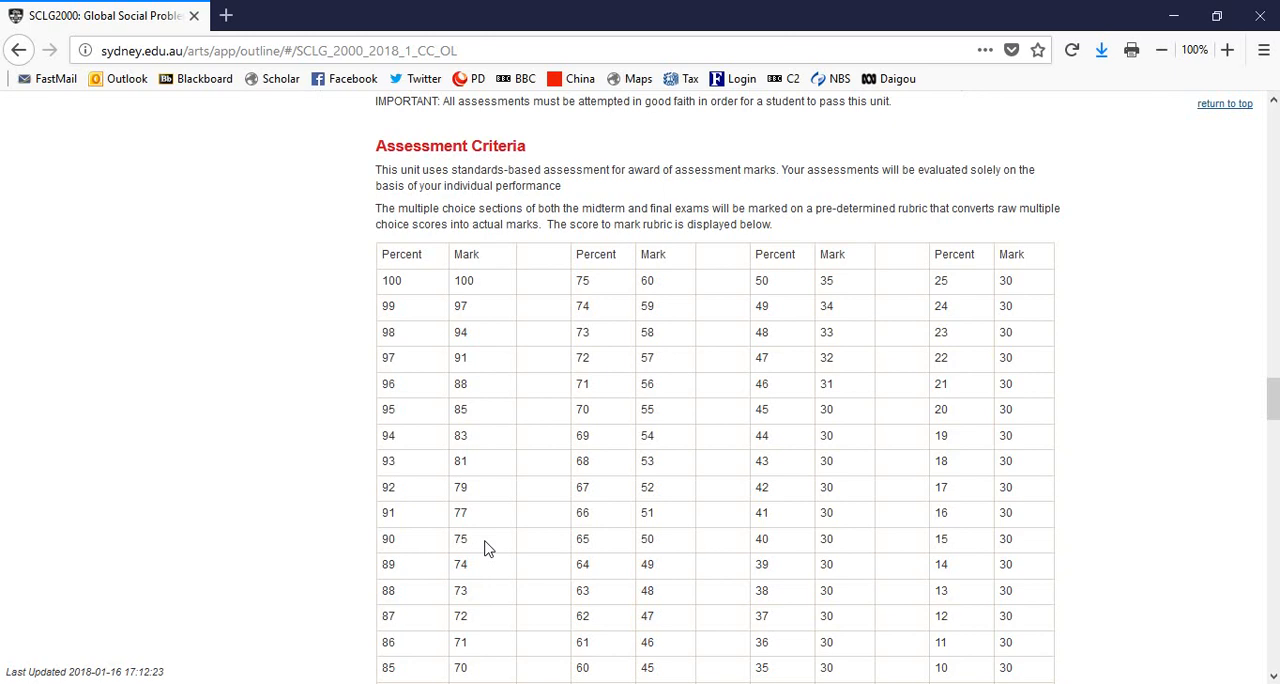
mouse_move(727, 545)
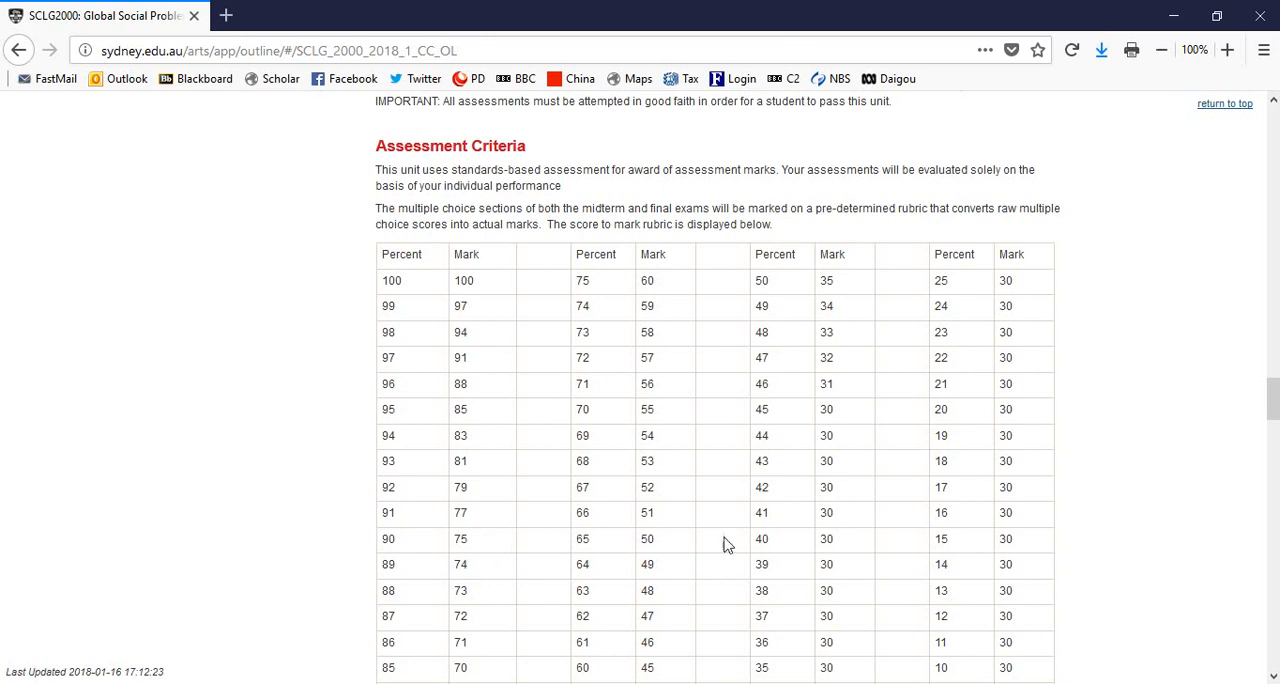
Scroll through the score-to-mark rubric down to the 0 percent row.
scroll(down, 3)
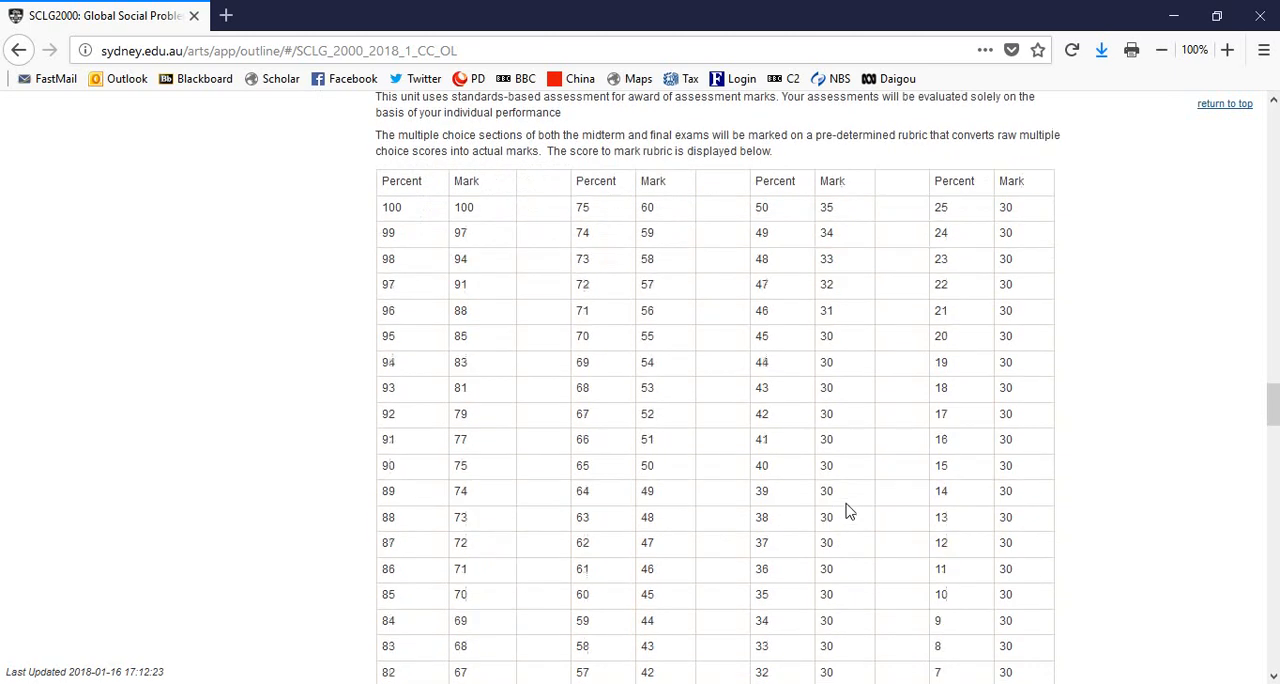
scroll(down, 3)
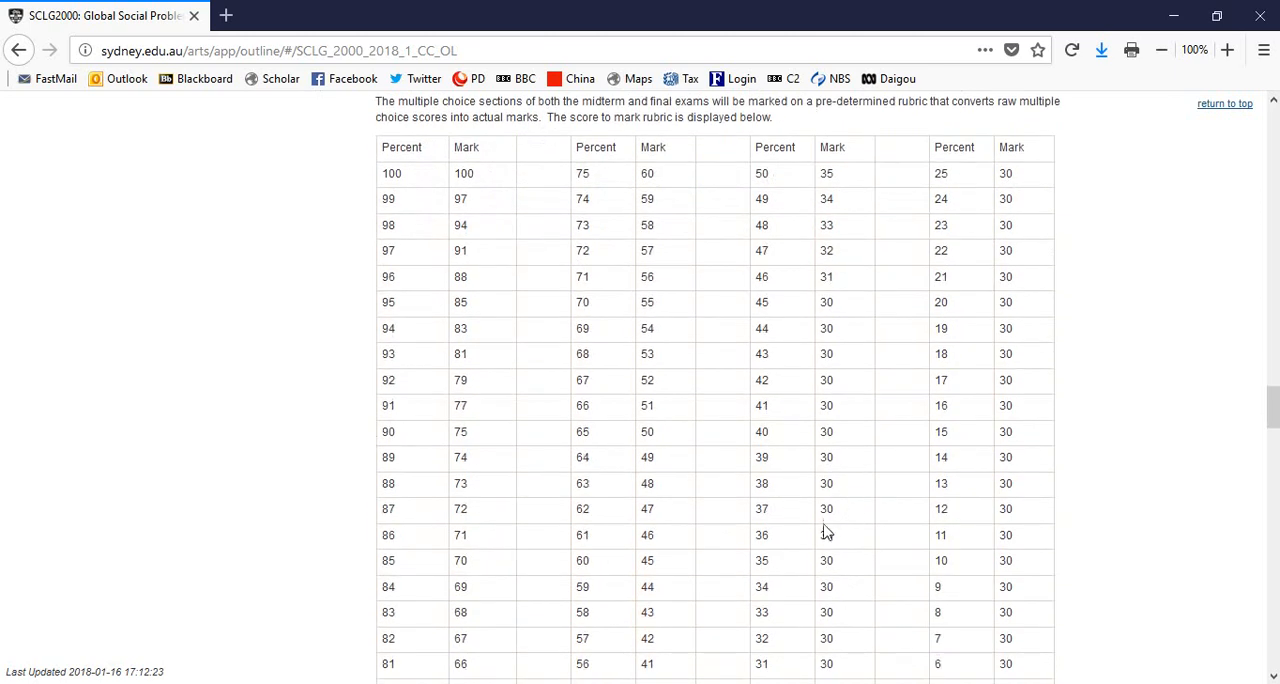
mouse_move(840, 524)
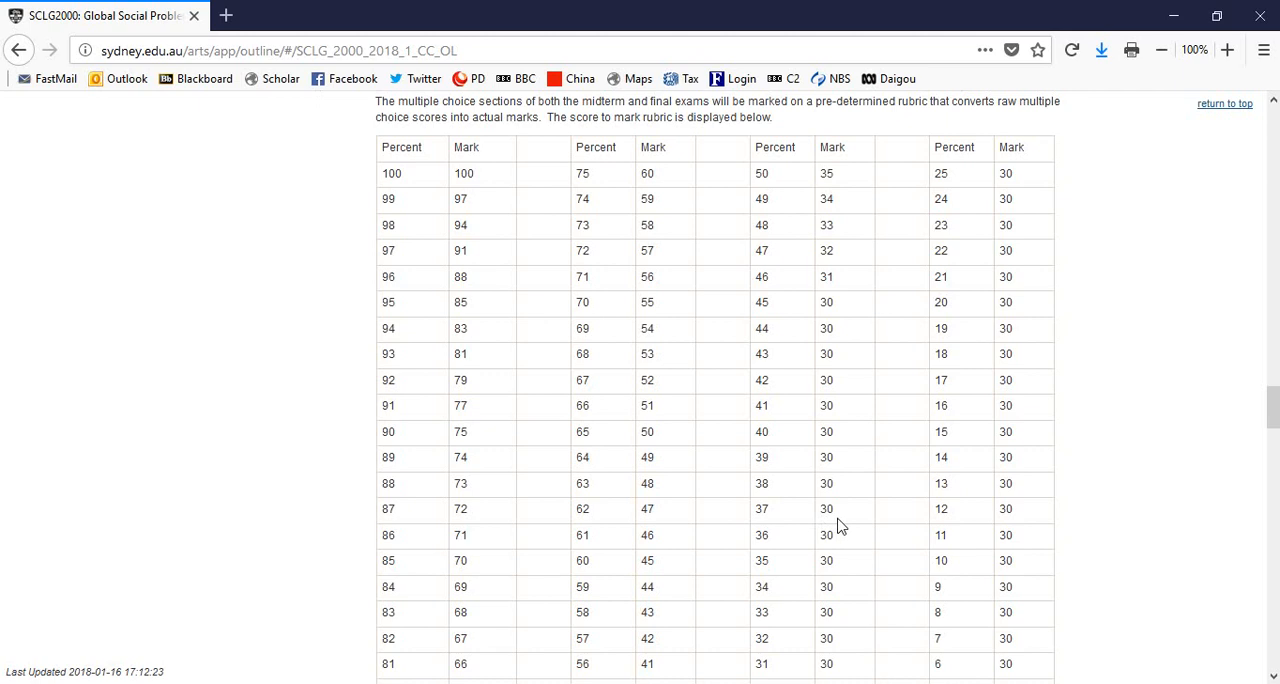
mouse_move(707, 542)
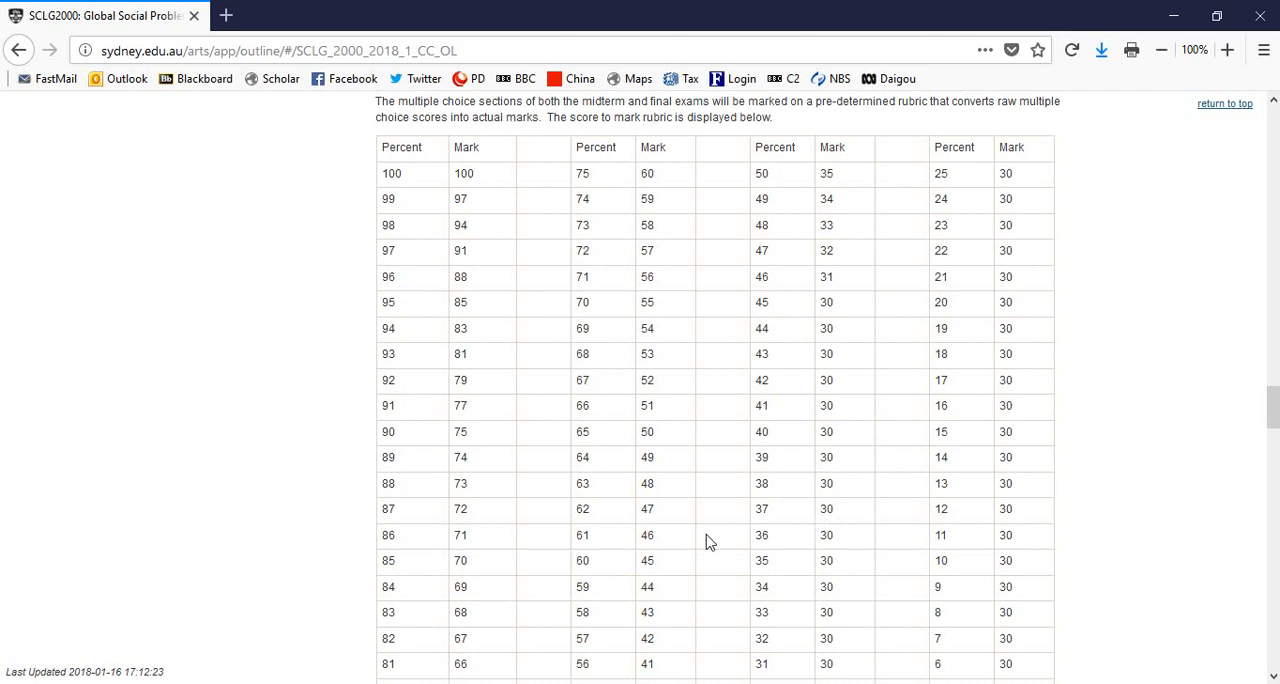
mouse_move(781, 308)
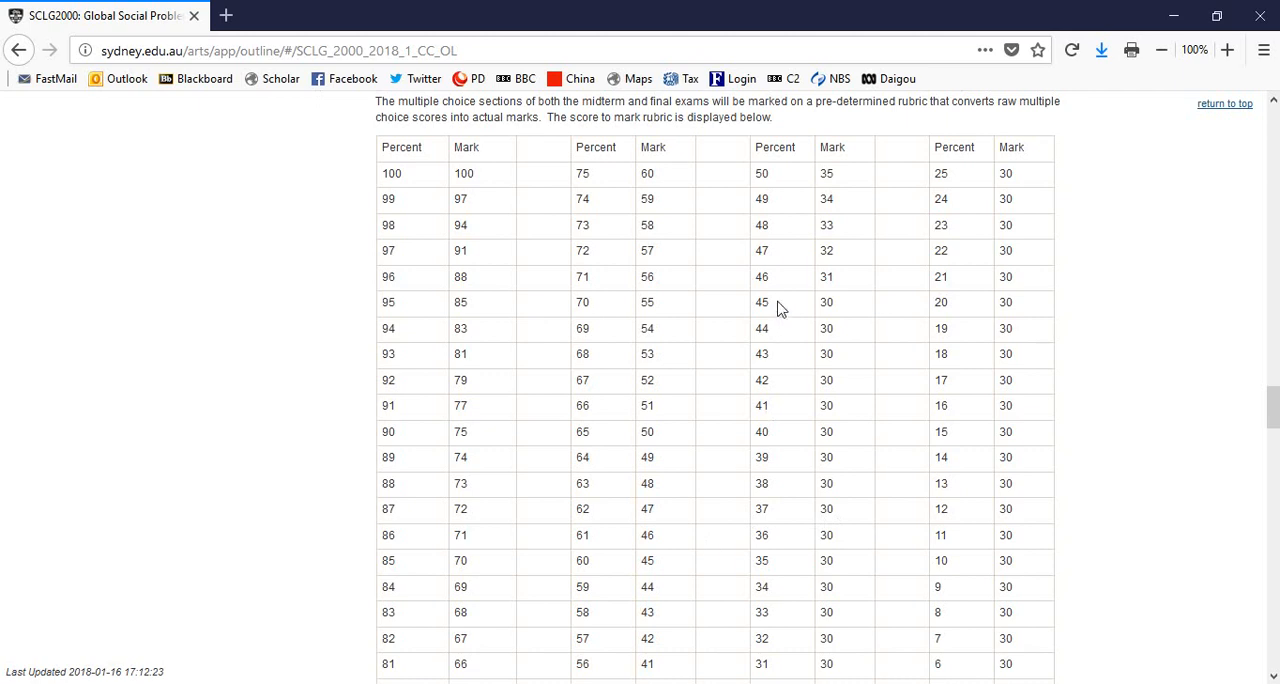
mouse_move(771, 334)
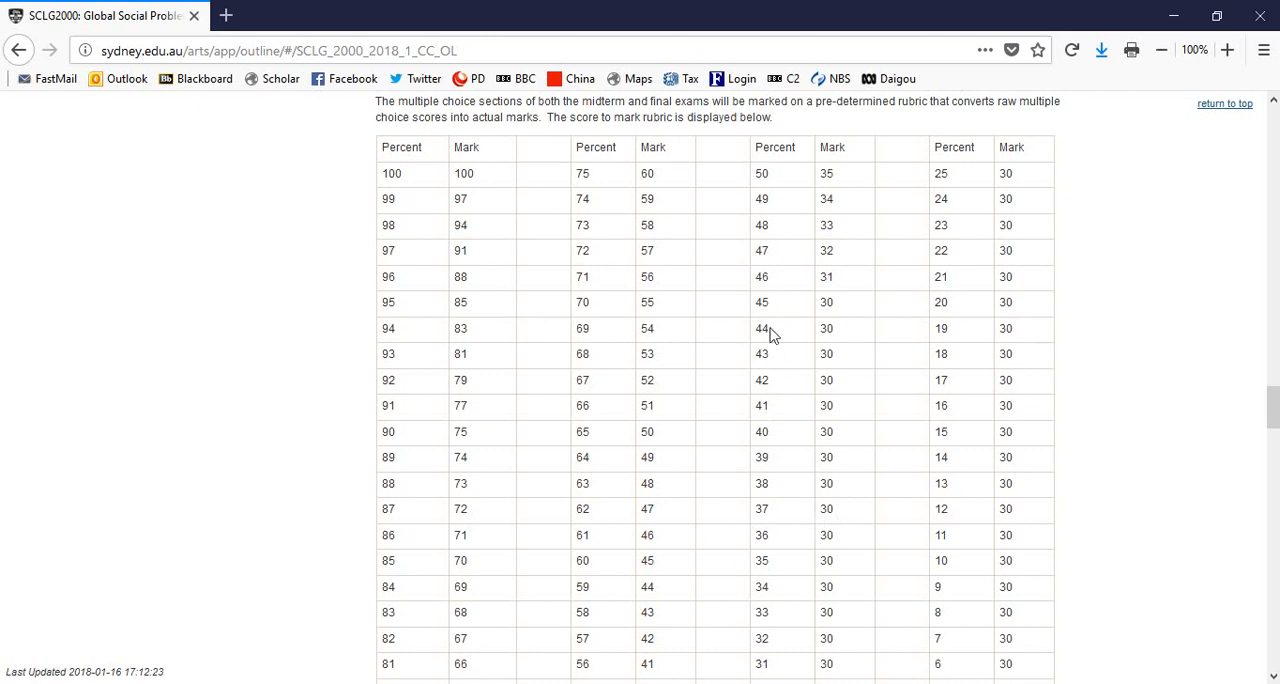
mouse_move(837, 318)
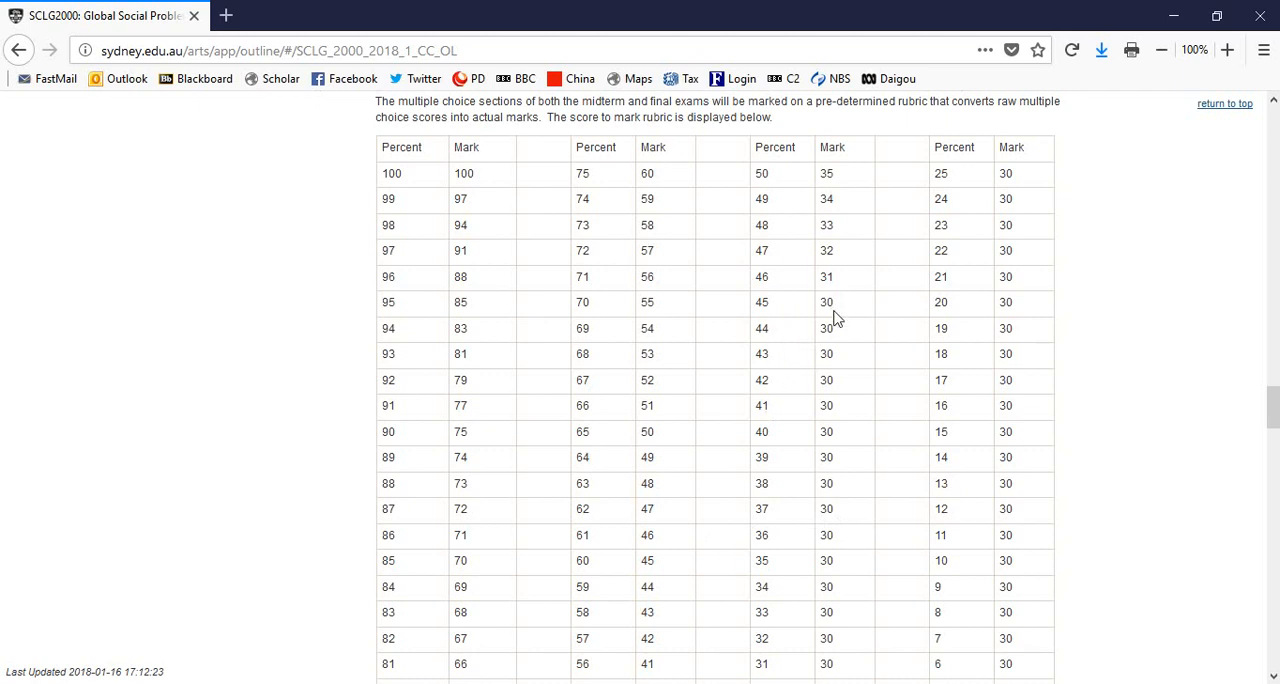
scroll(down, 3)
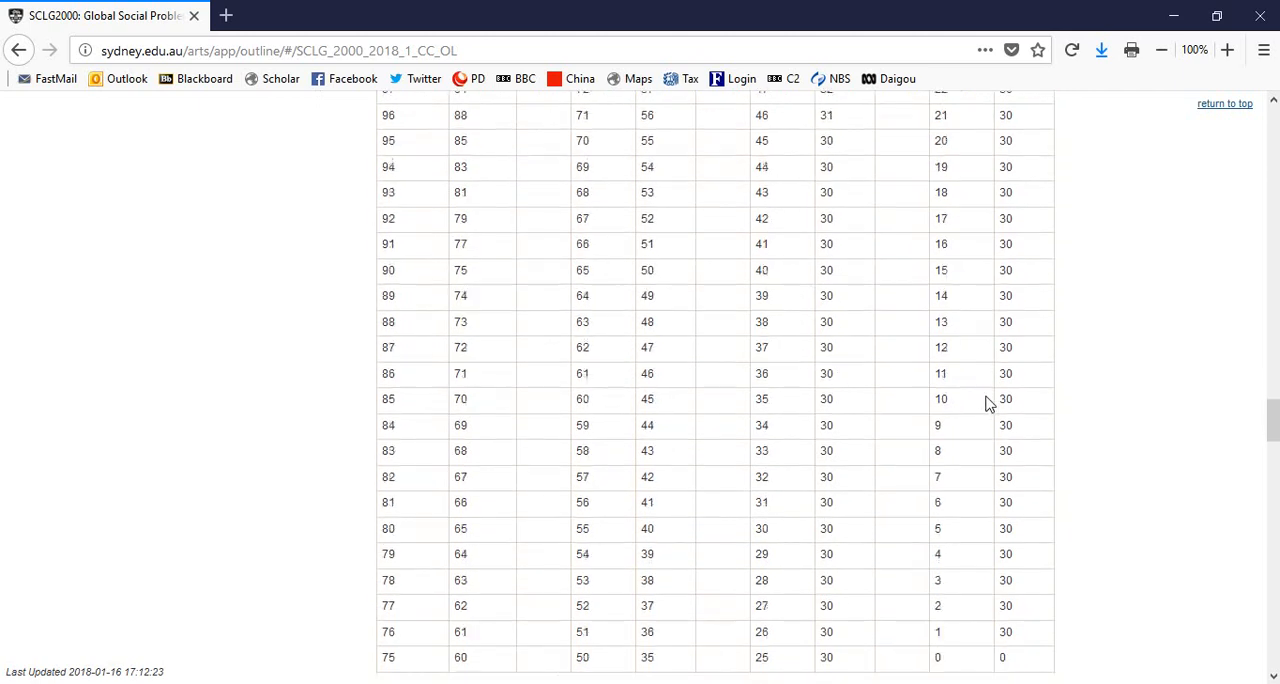
Scroll past the submission, plagiarism and feedback policies to Staying on Top of Your Study.
scroll(down, 3)
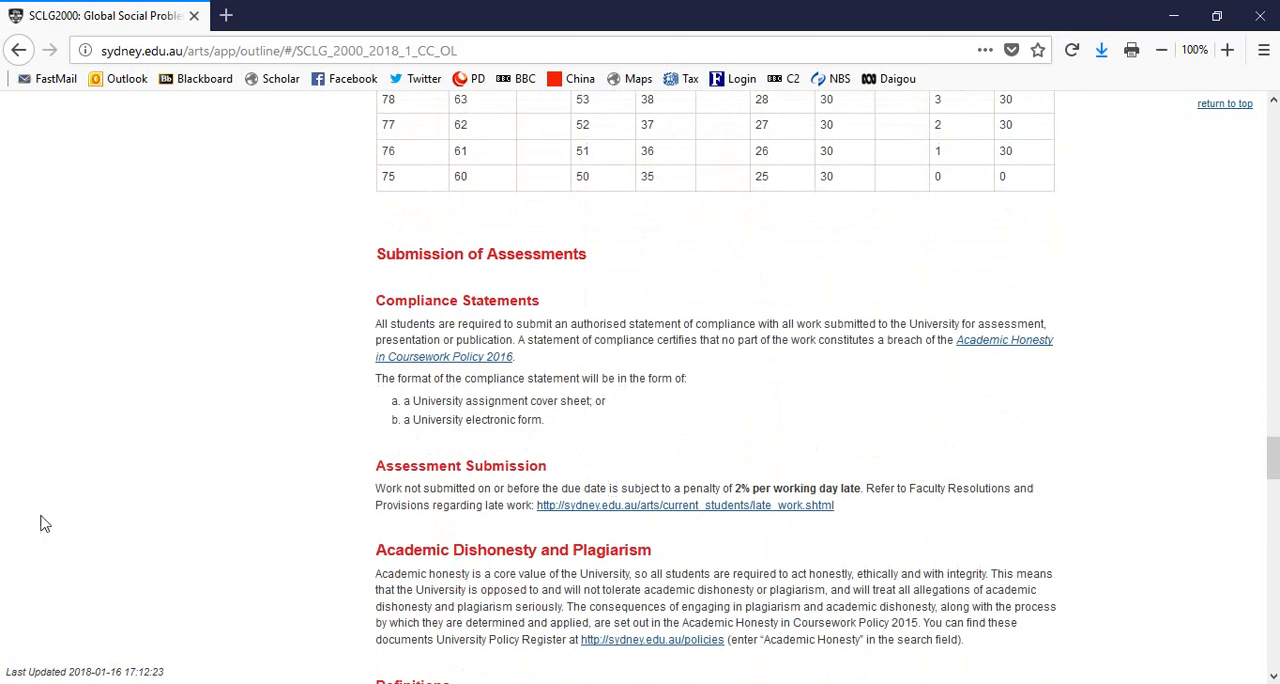
scroll(down, 3)
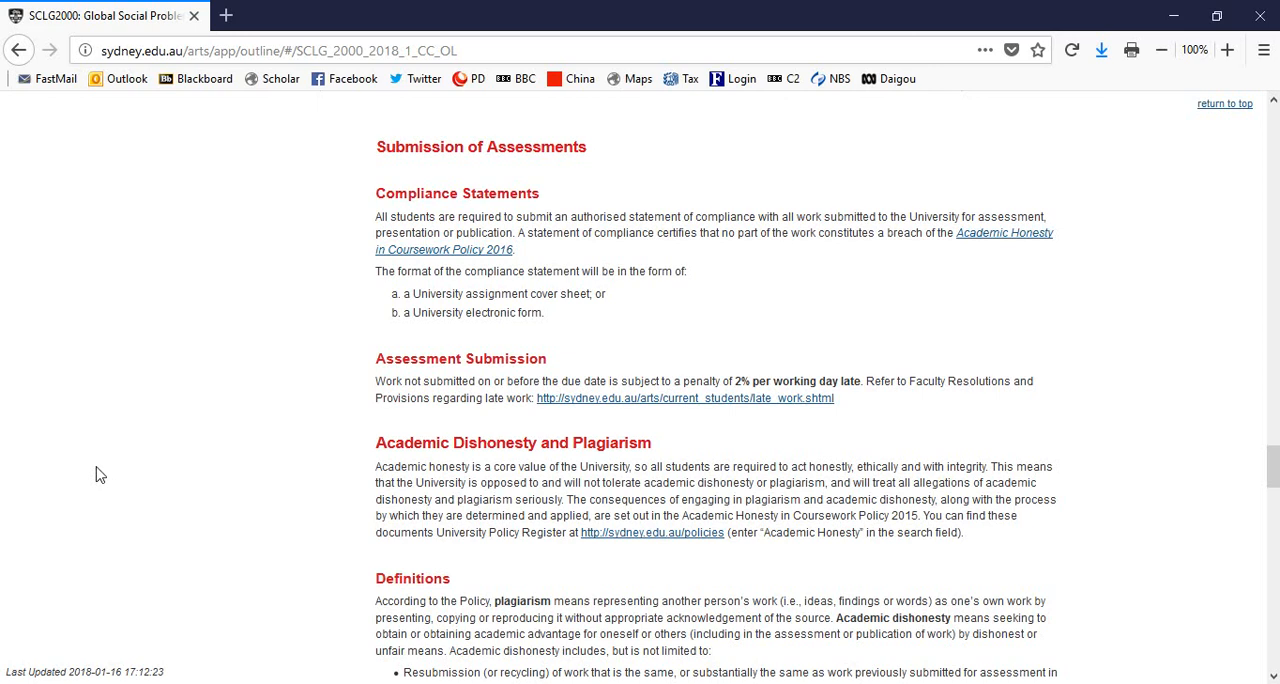
scroll(down, 3)
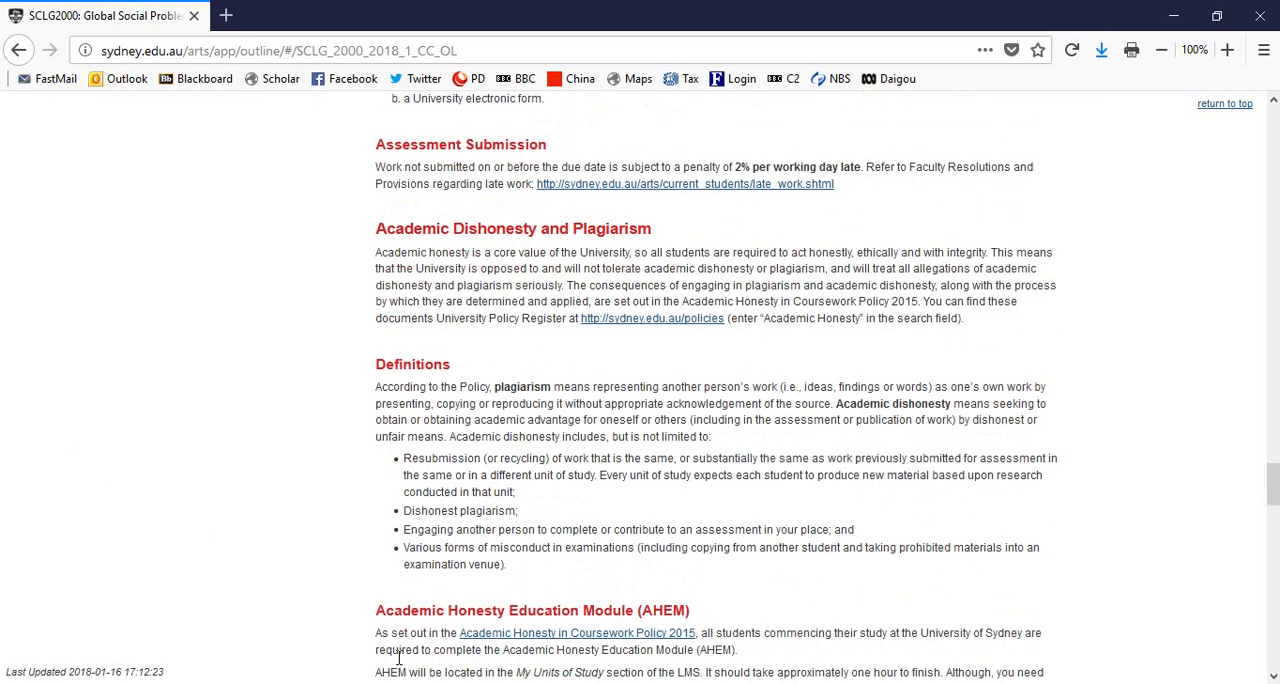
scroll(down, 3)
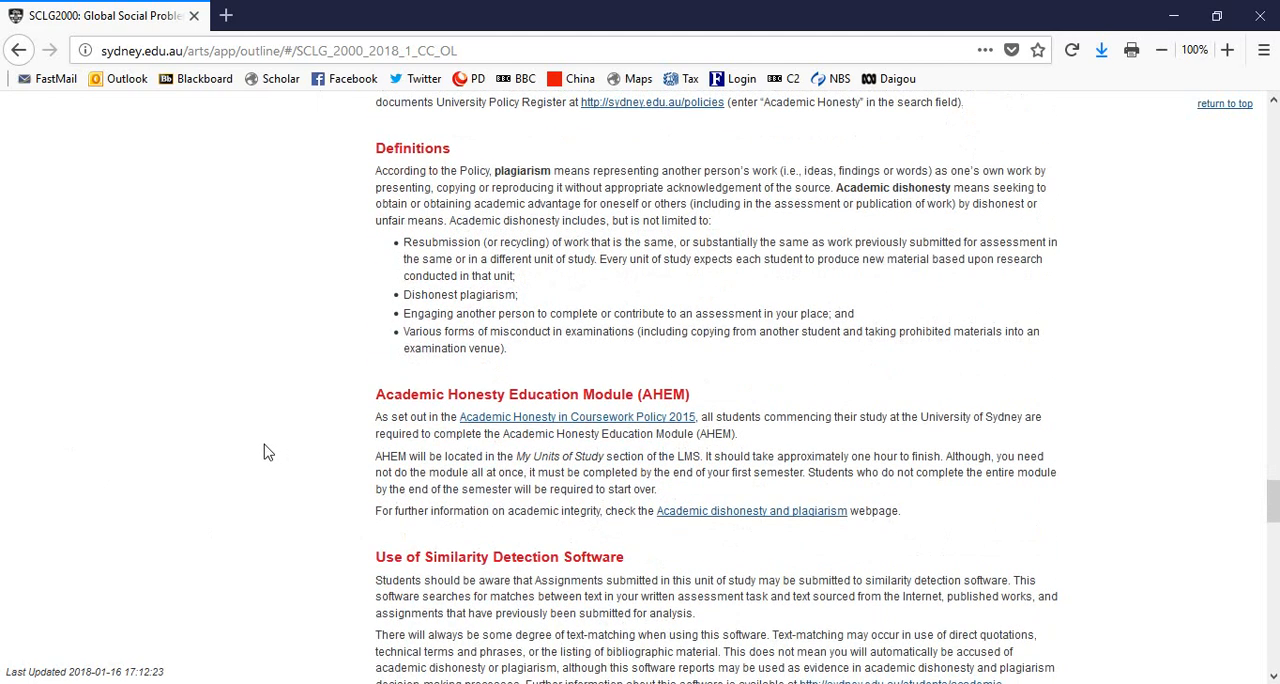
scroll(down, 3)
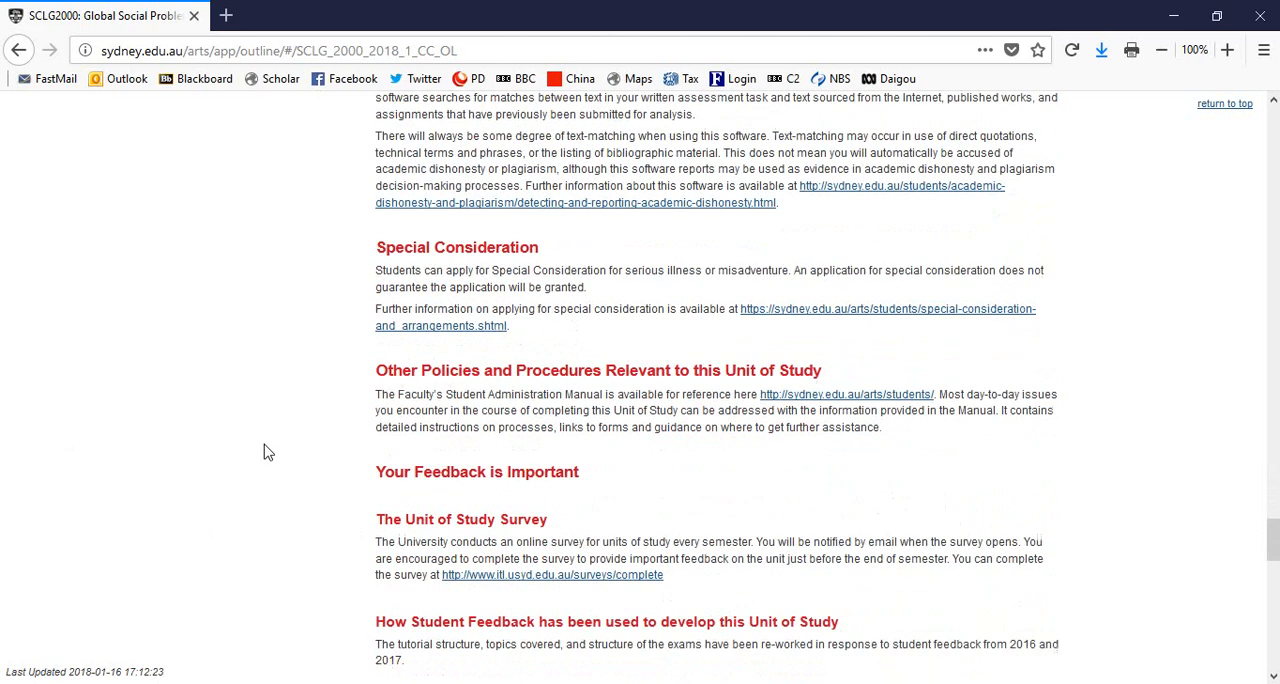
scroll(down, 3)
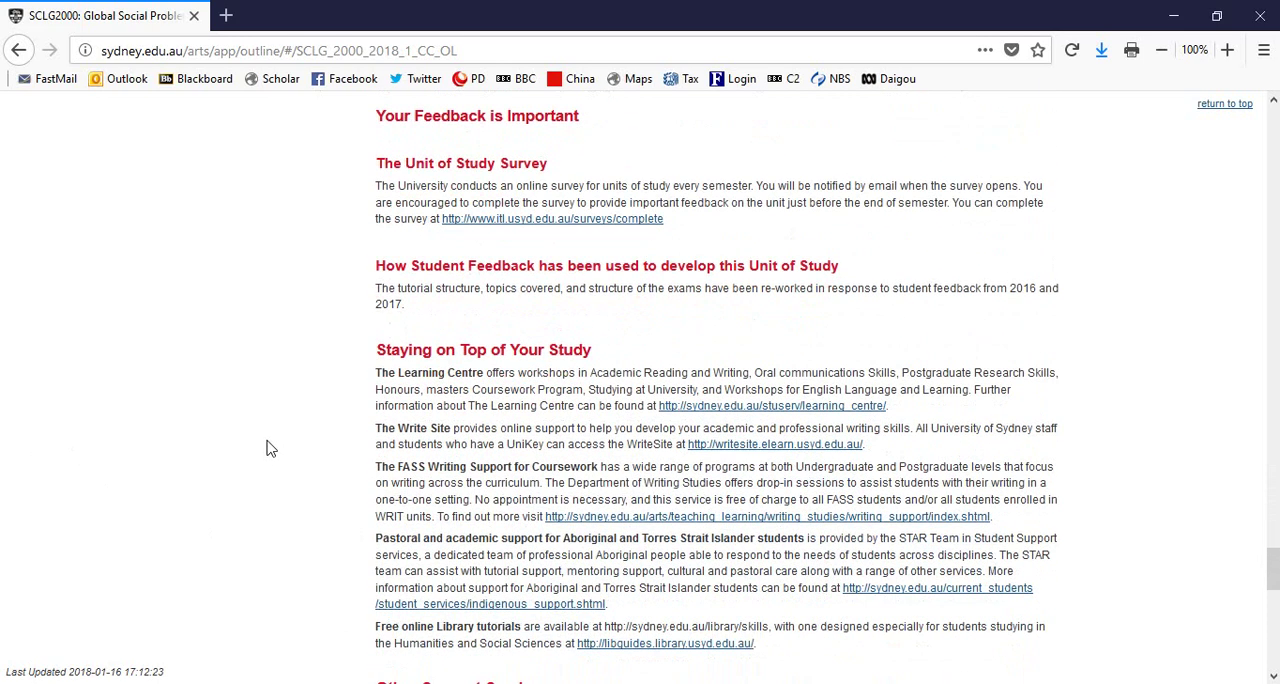
scroll(down, 3)
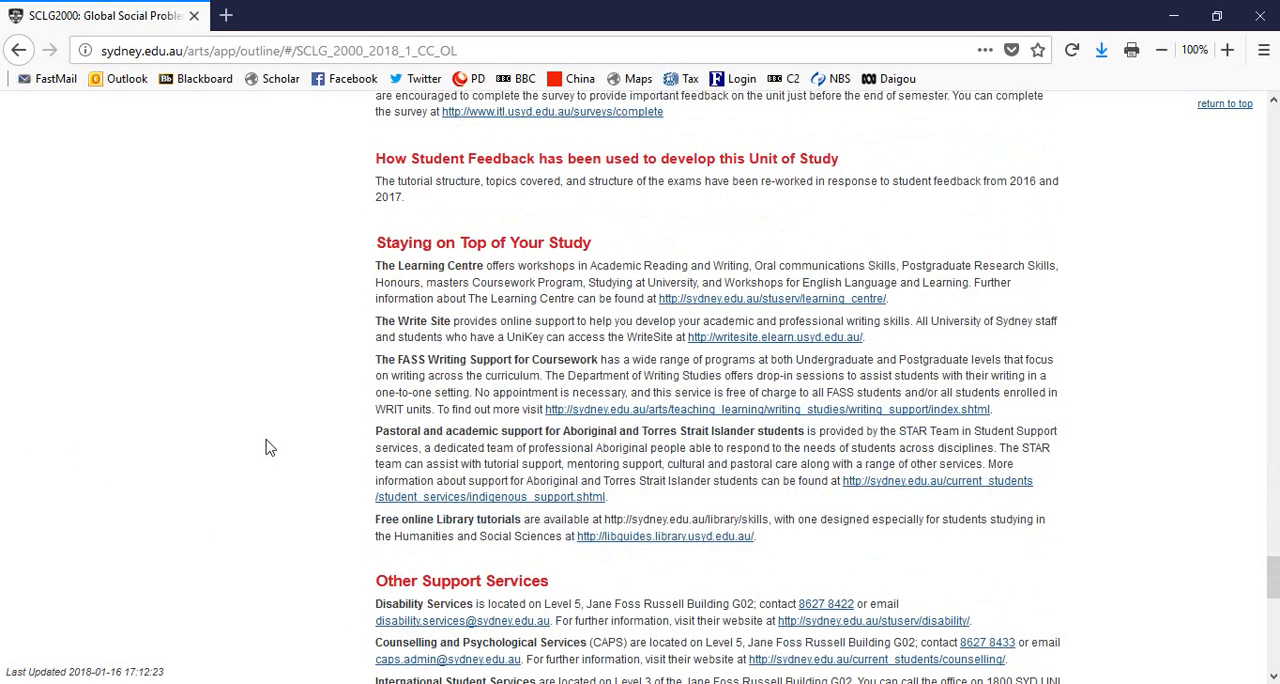
mouse_move(279, 475)
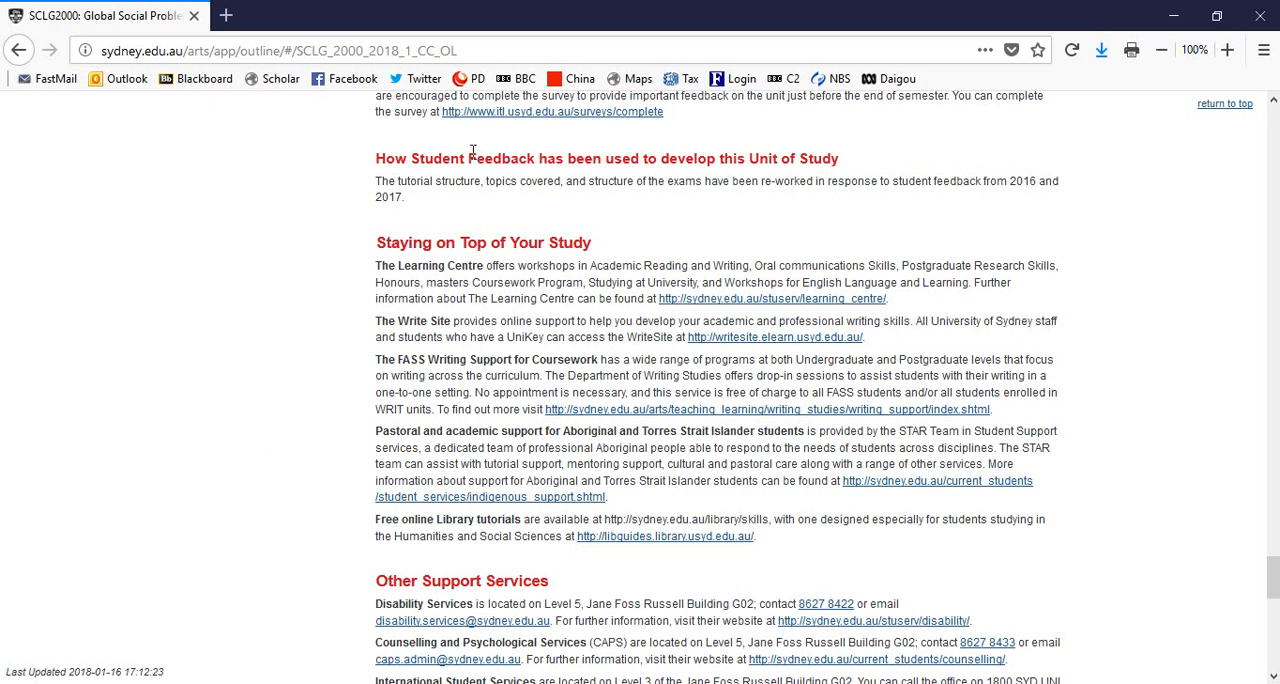
drag(467, 158, 807, 158)
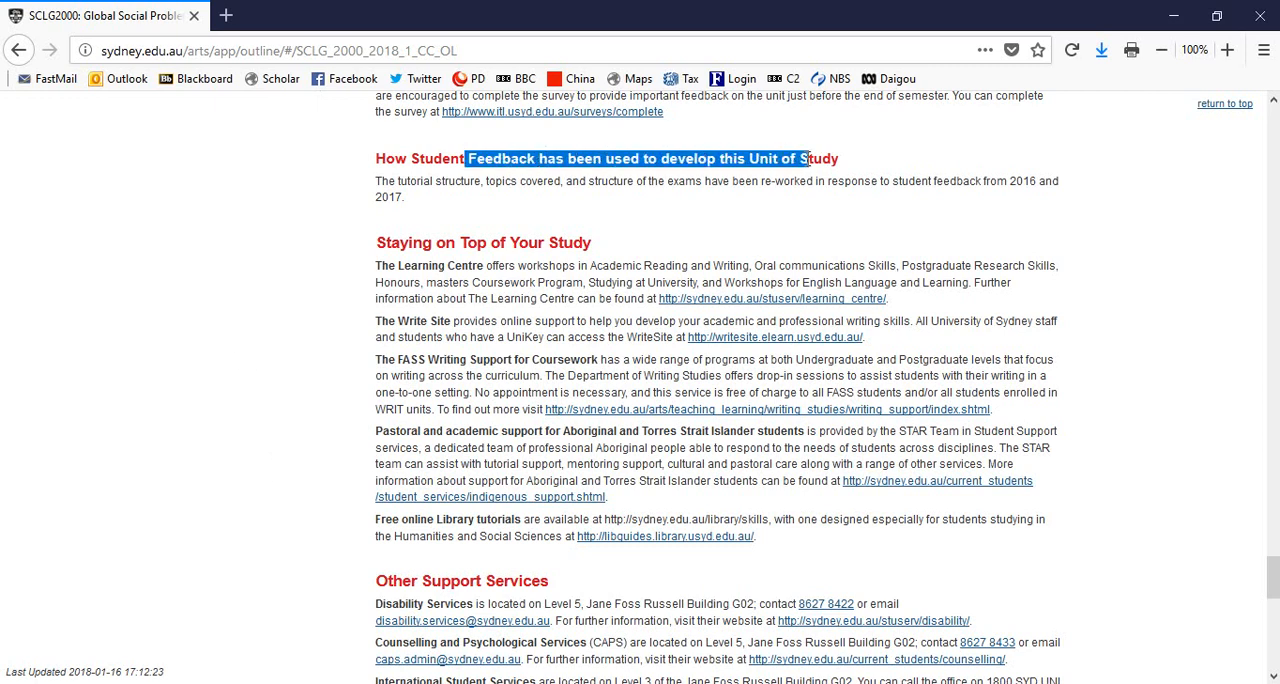
click(114, 266)
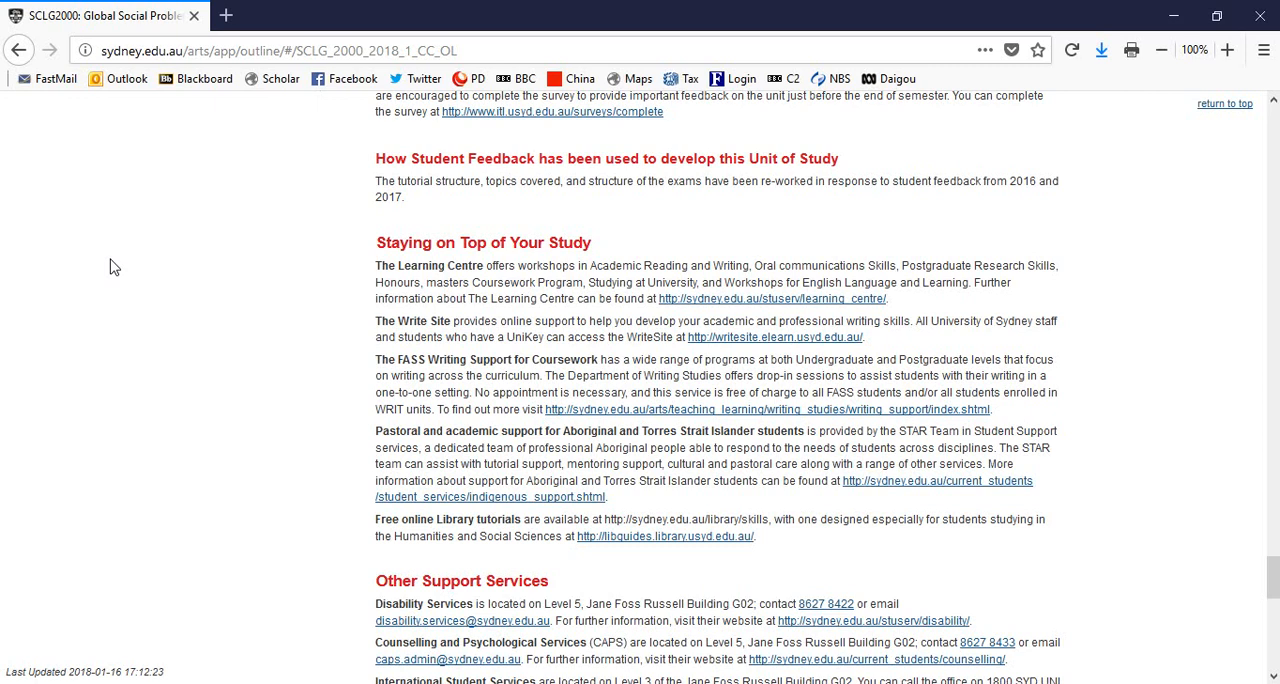
mouse_move(110, 269)
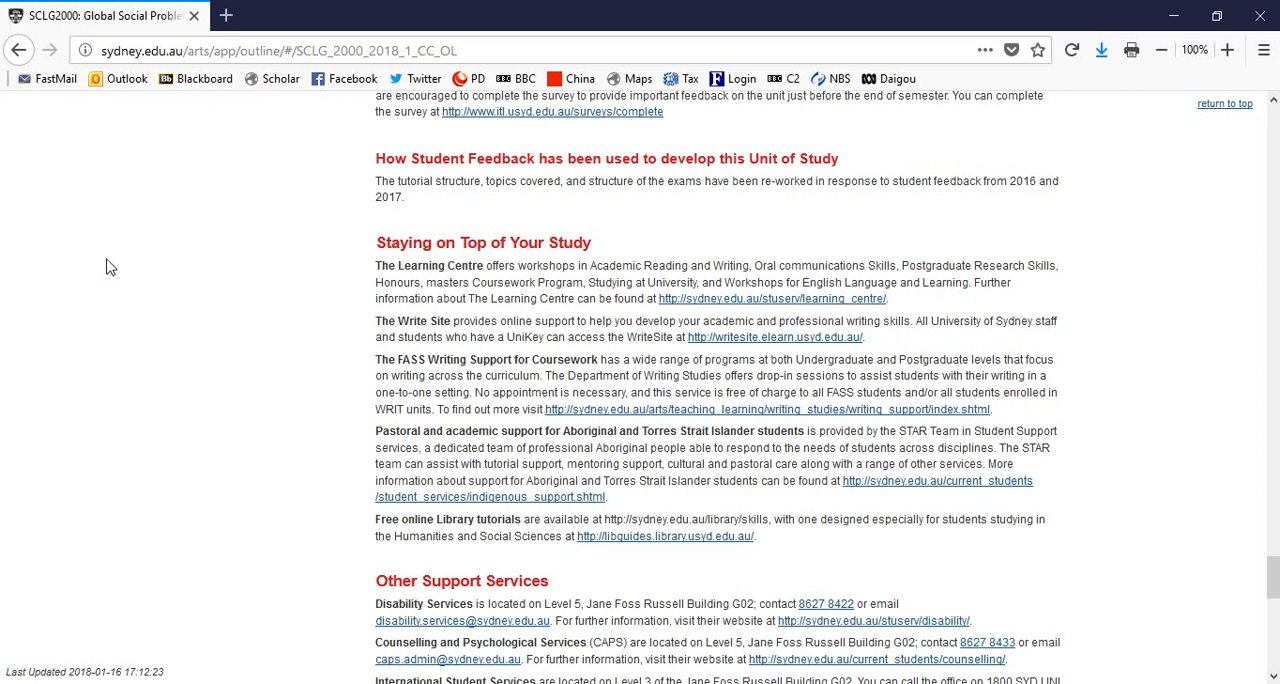
Scroll through the Appendices, then return to the Learning Outcomes and Unit Schedule table.
scroll(down, 3)
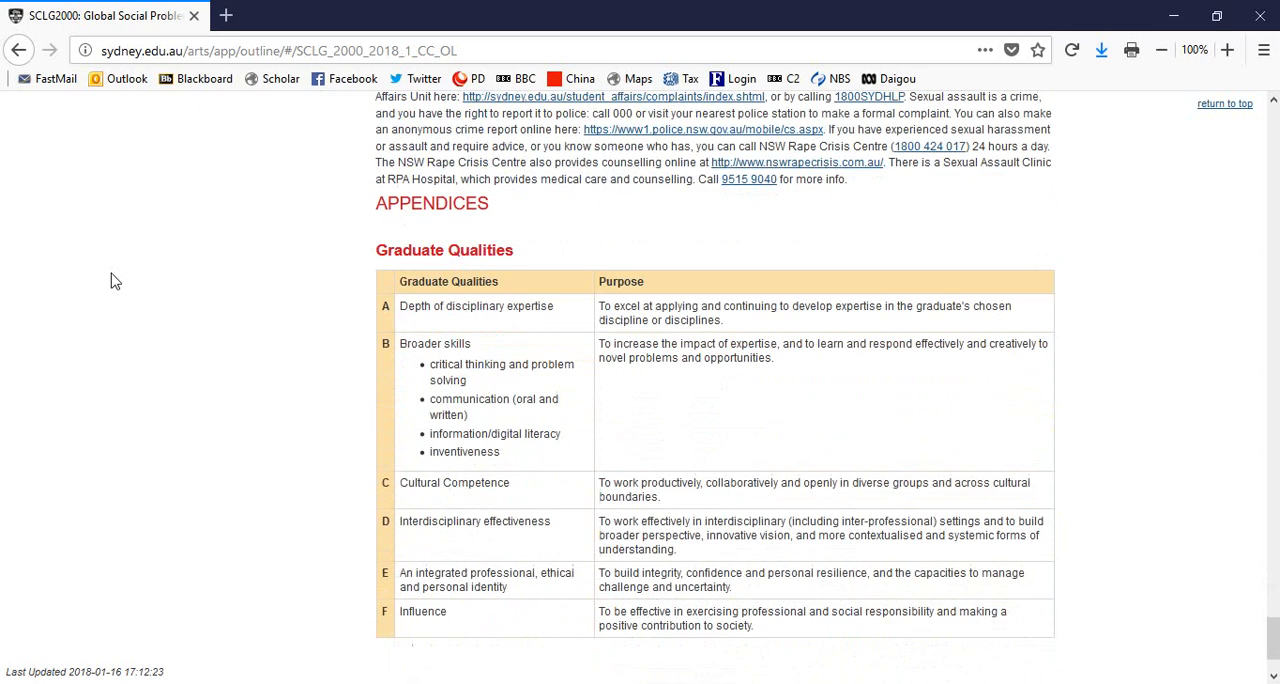
scroll(down, 3)
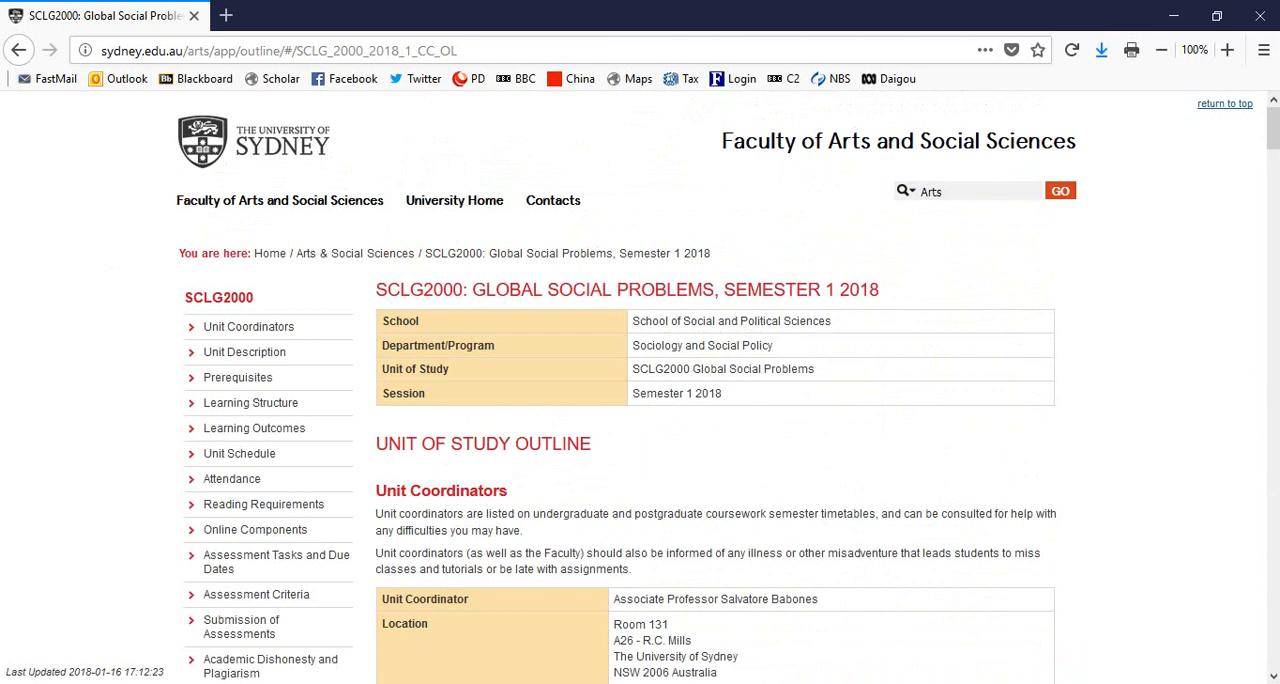
mouse_move(5, 479)
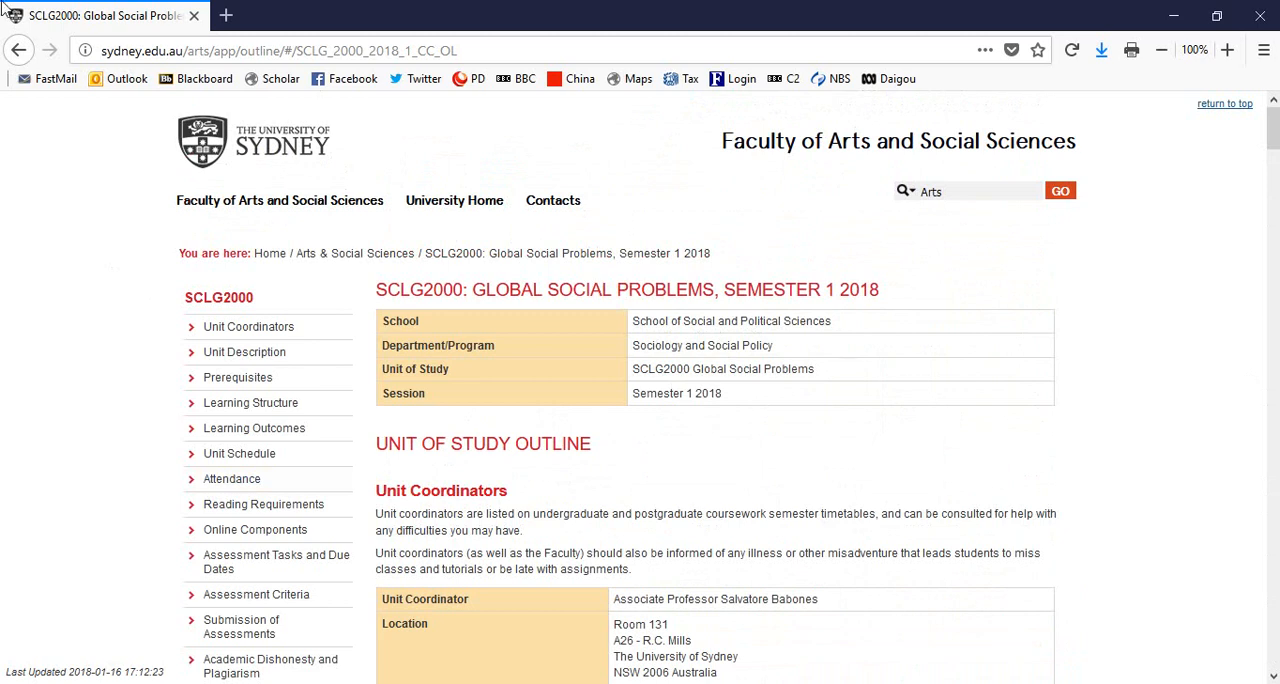
scroll(down, 3)
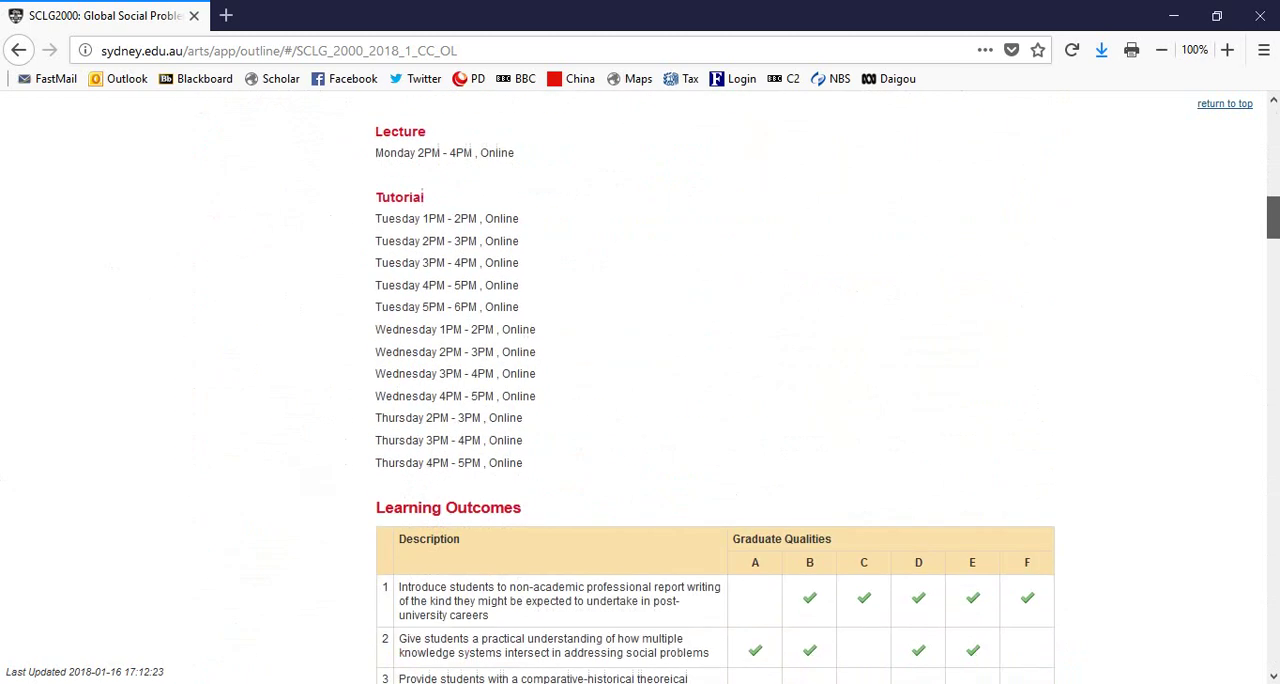
scroll(down, 3)
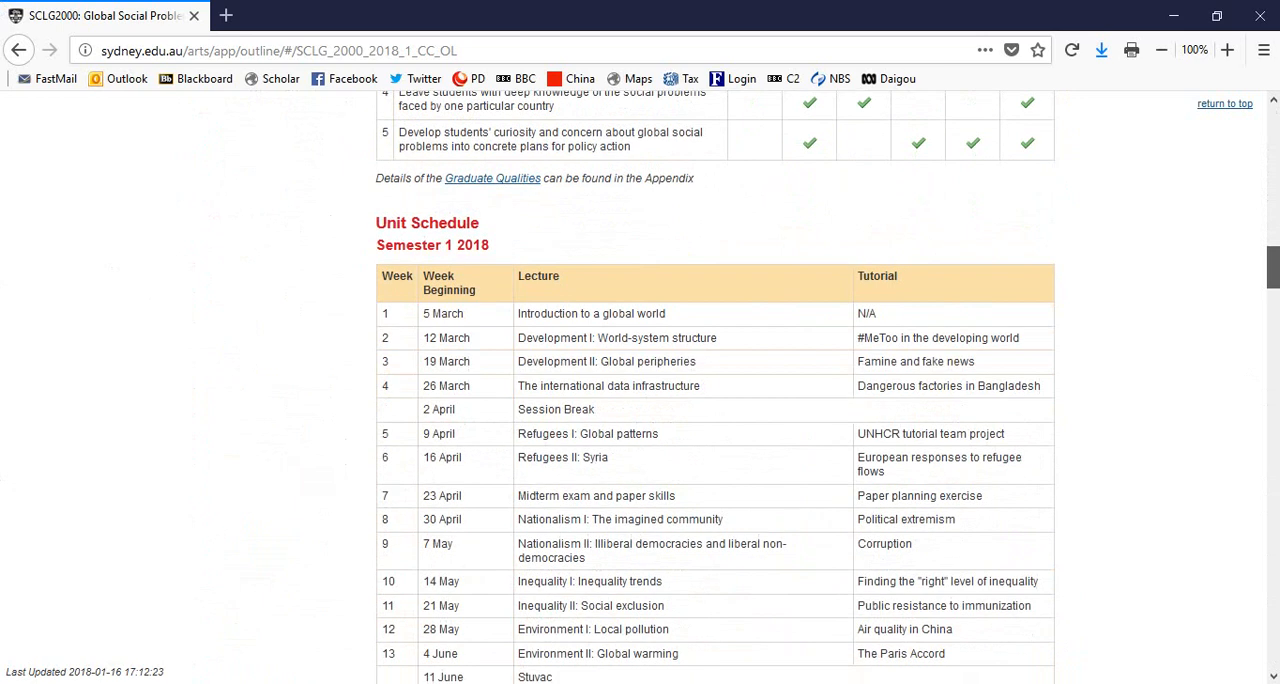
mouse_move(871, 338)
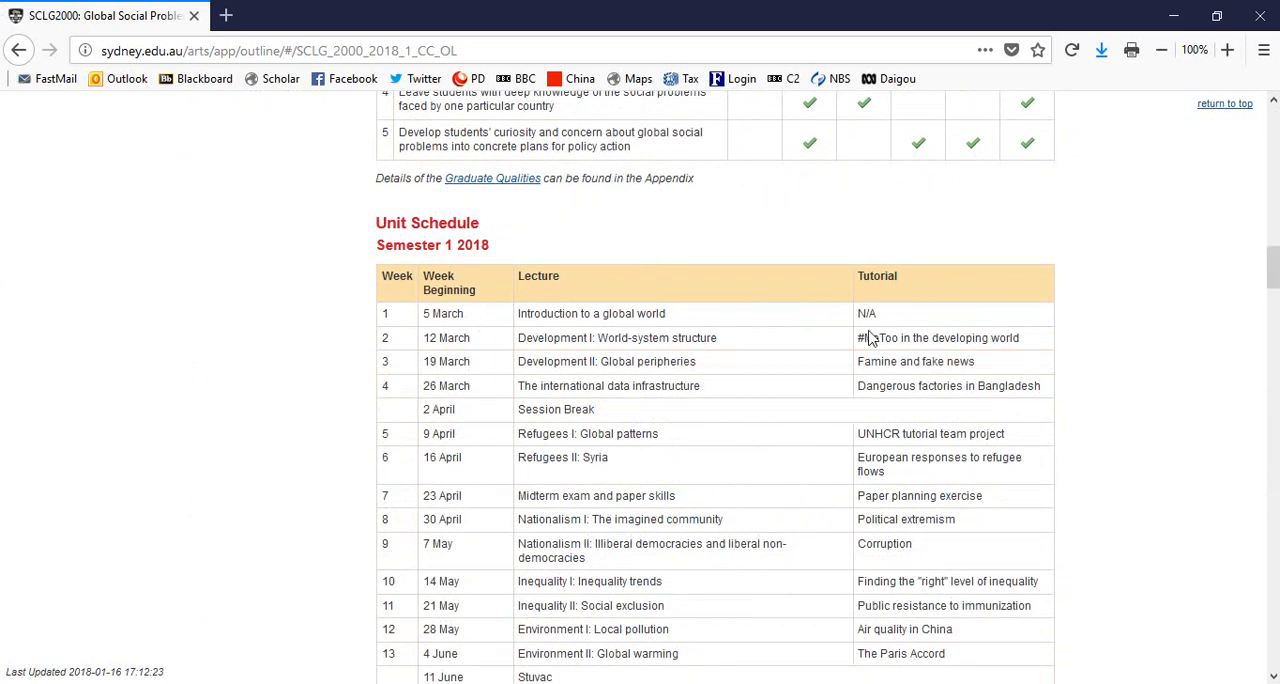